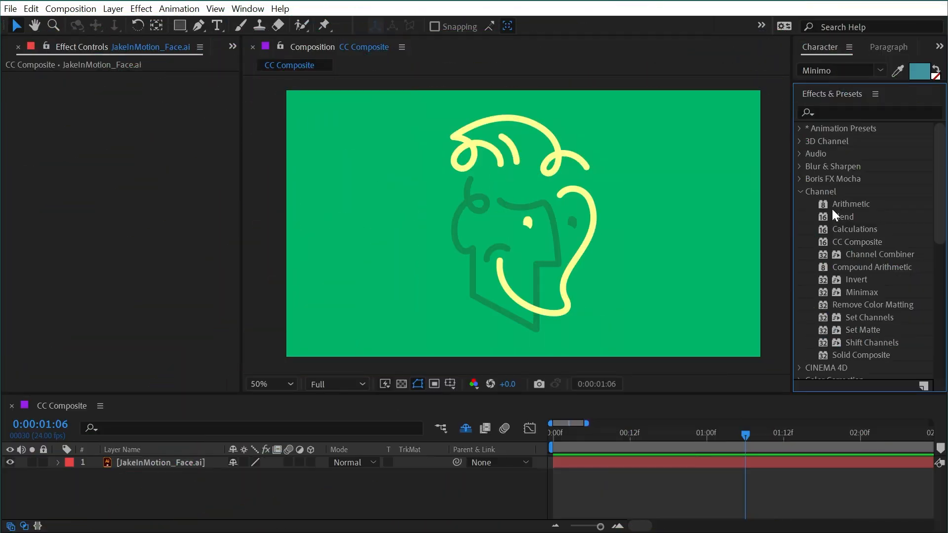
pyautogui.moveTo(839, 242)
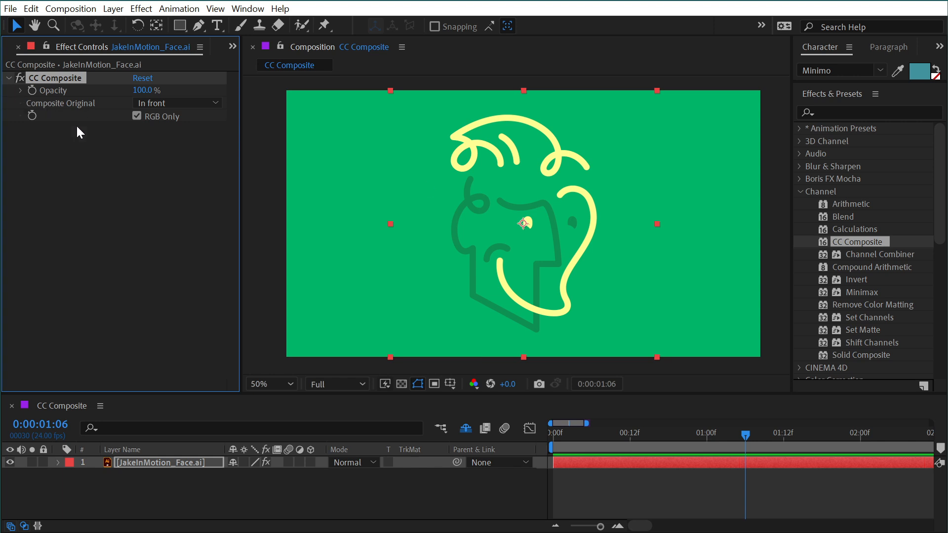
pyautogui.moveTo(173, 477)
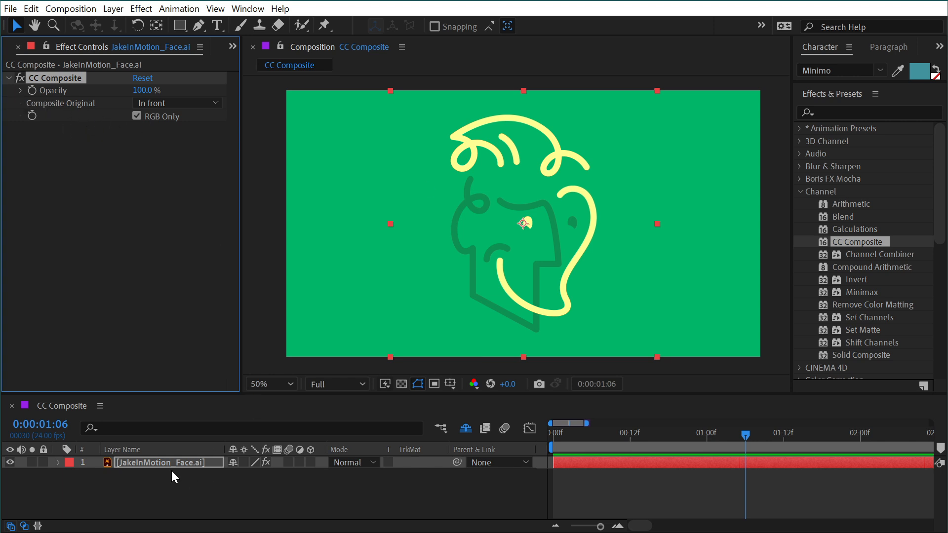
pyautogui.moveTo(238, 115)
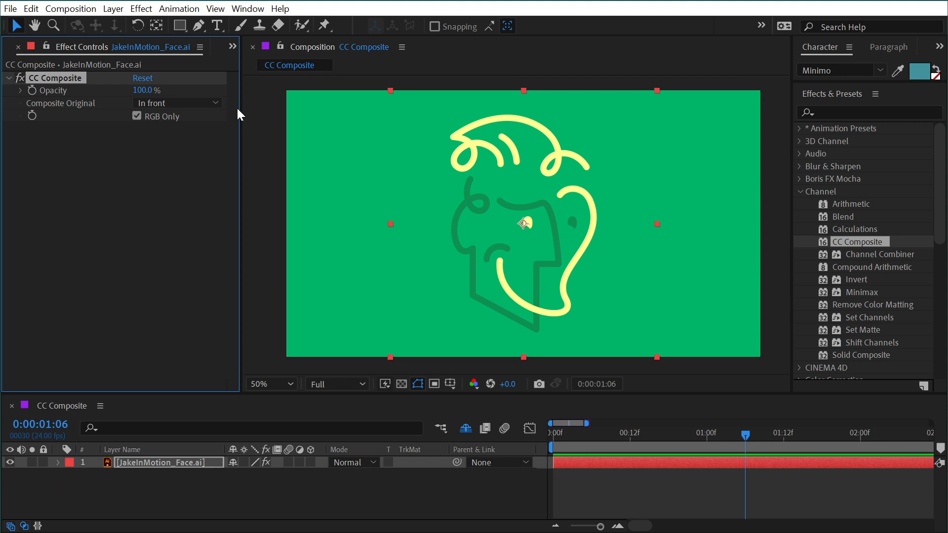
pyautogui.moveTo(480, 197)
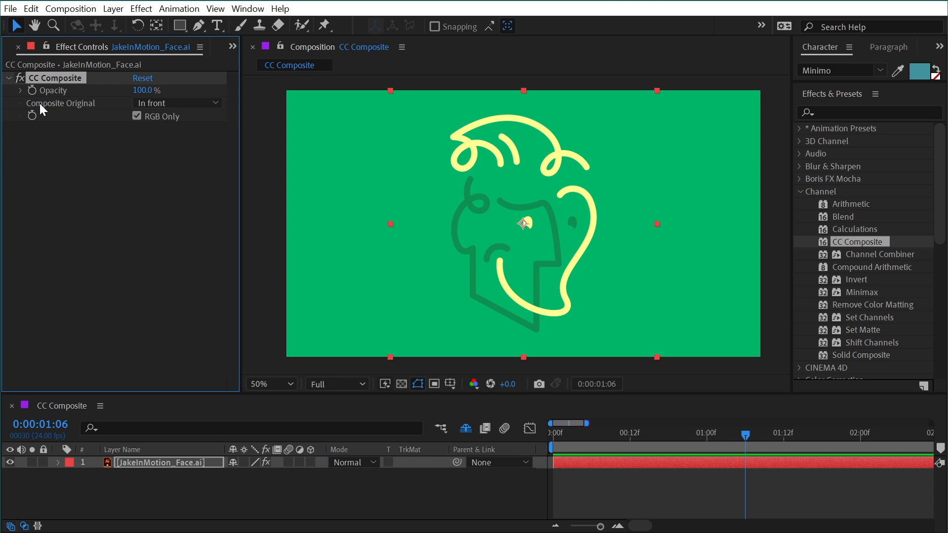
pyautogui.click(175, 103)
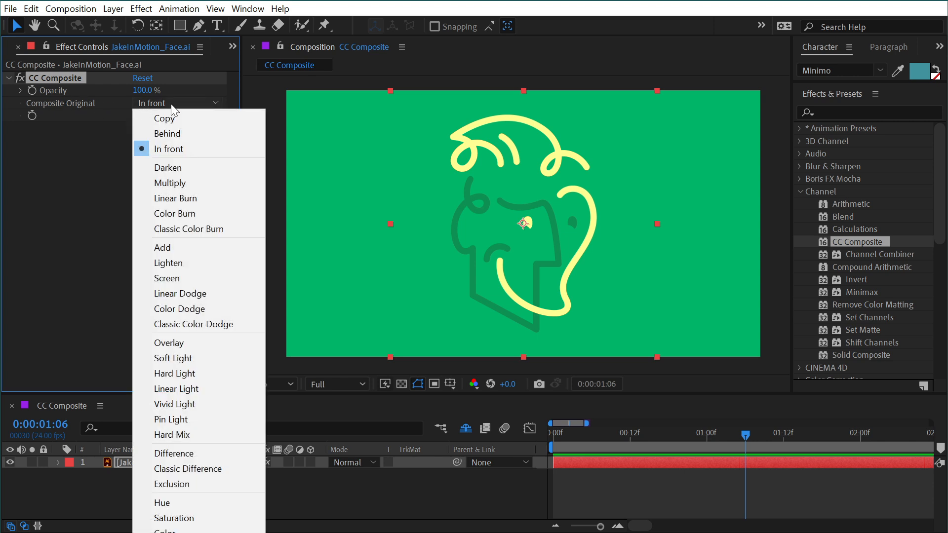
pyautogui.click(168, 148)
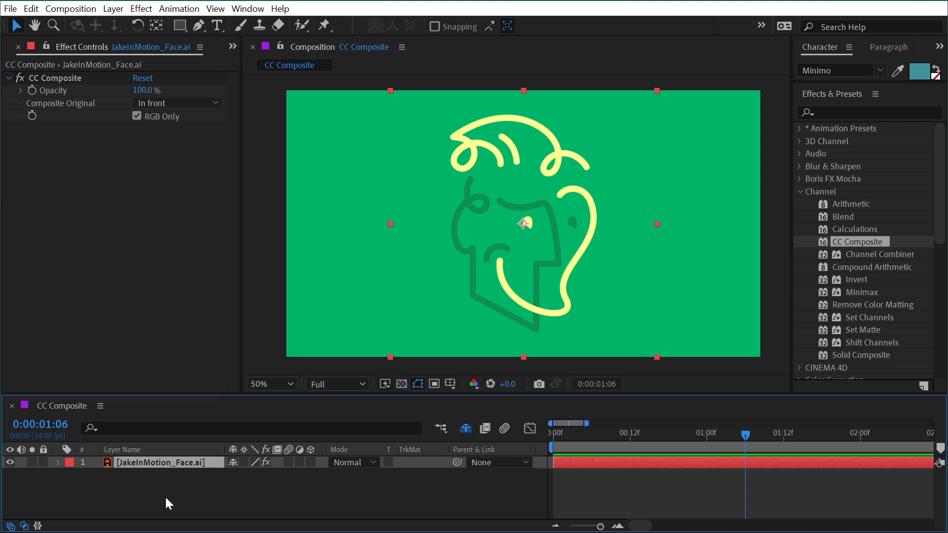
pyautogui.press('Ctrl+D')
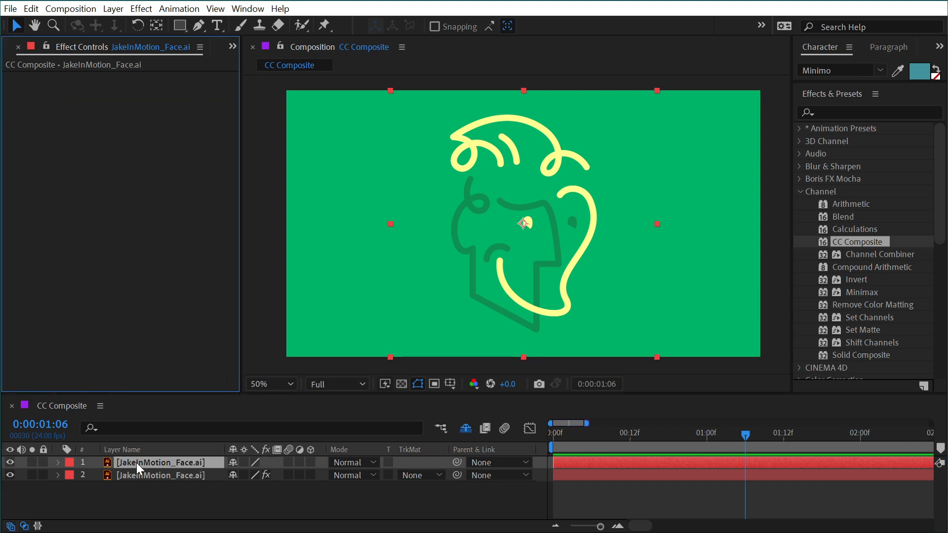
pyautogui.click(159, 475)
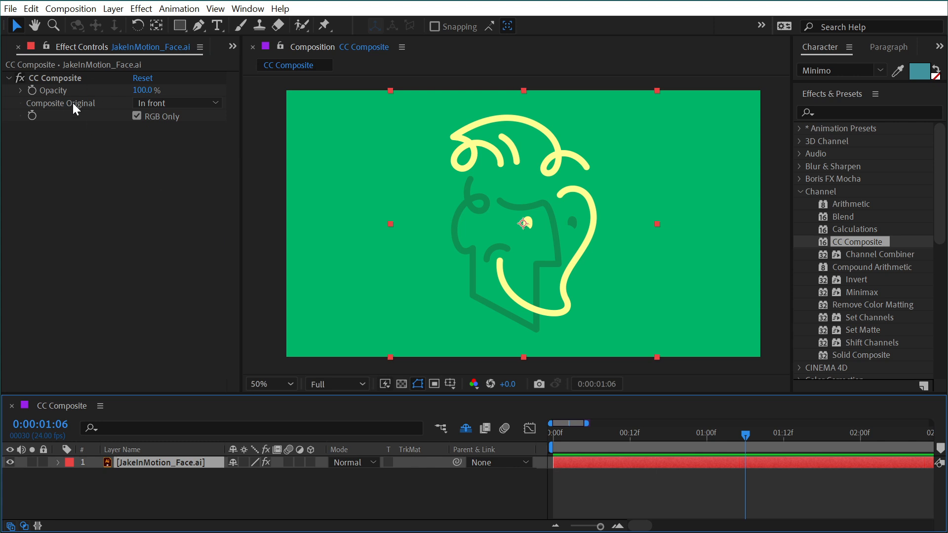
pyautogui.click(176, 103)
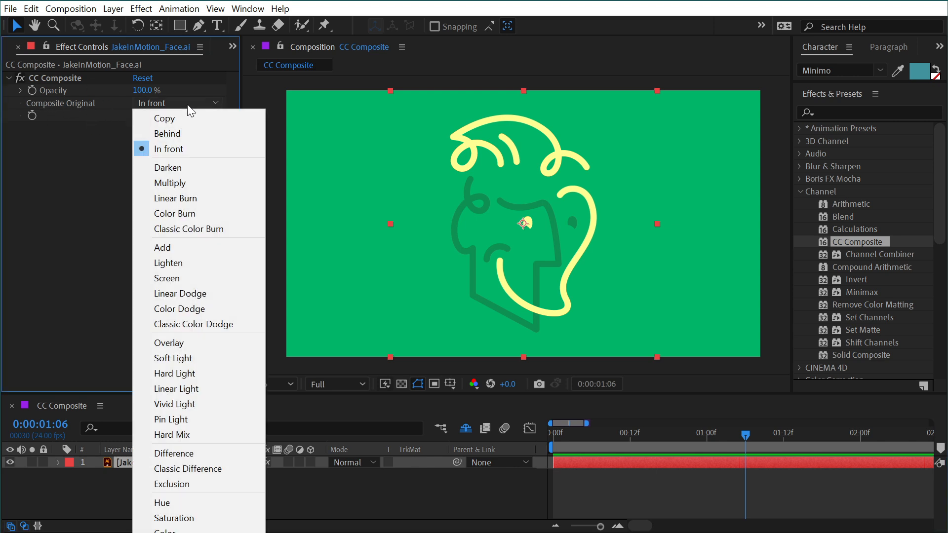
pyautogui.moveTo(171, 420)
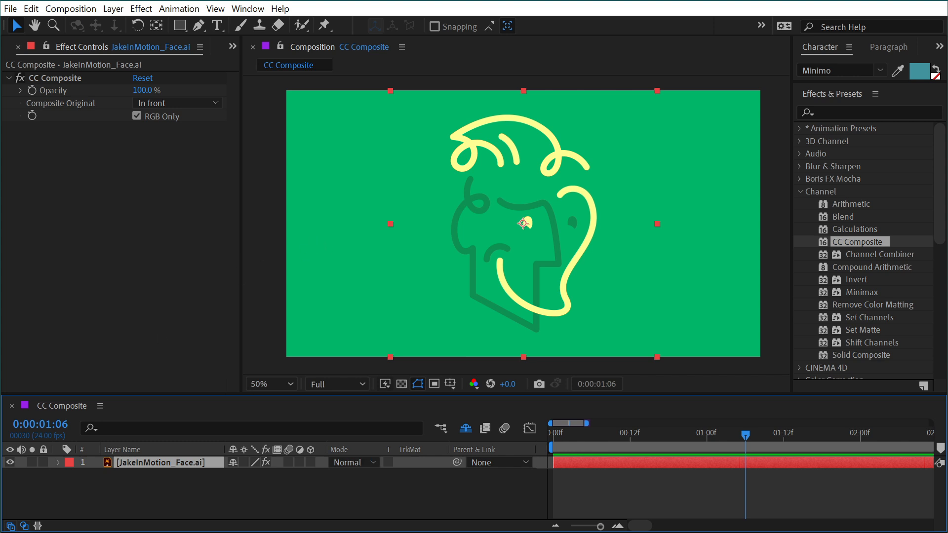
pyautogui.moveTo(407, 218)
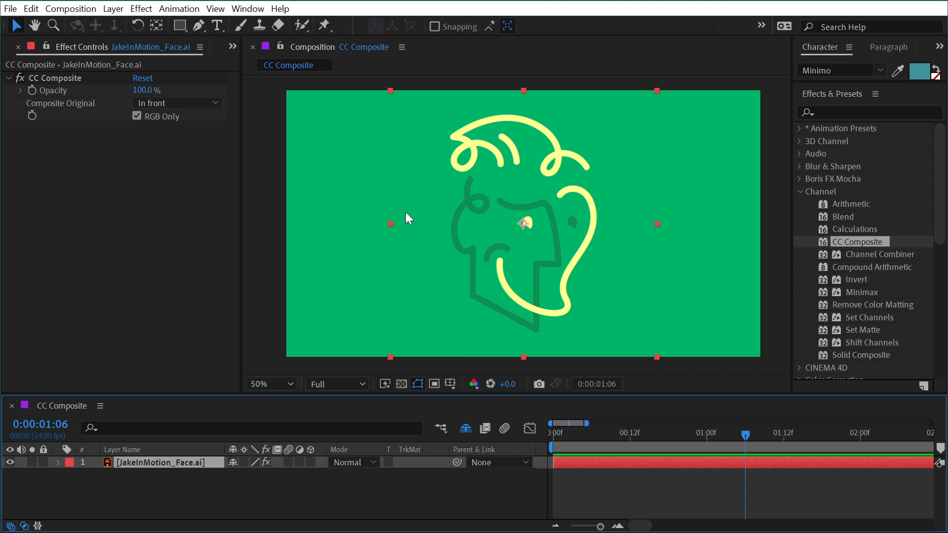
# Add a Transform effect above CC Composite, scaled to 69% with RGB Only turned off
pyautogui.write('transform')
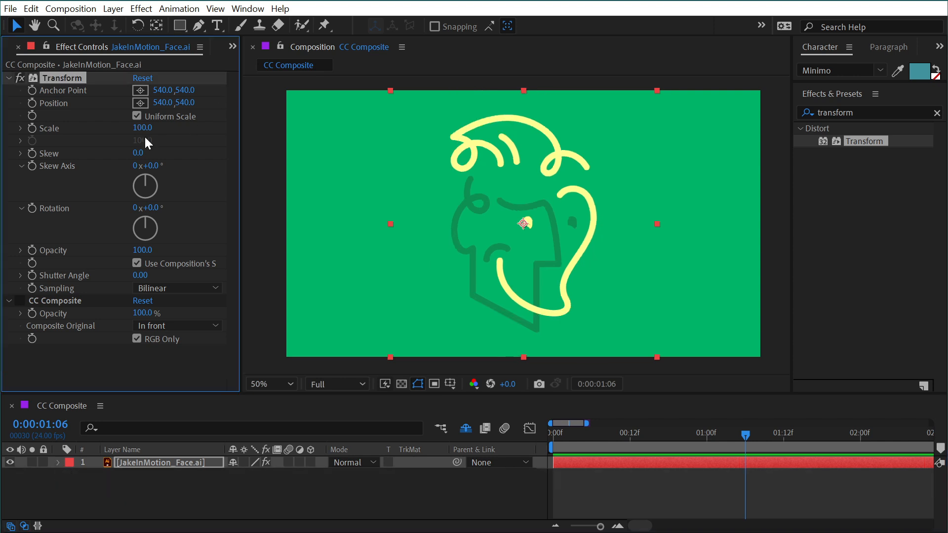
pyautogui.moveTo(157, 127); pyautogui.dragTo(127, 128)
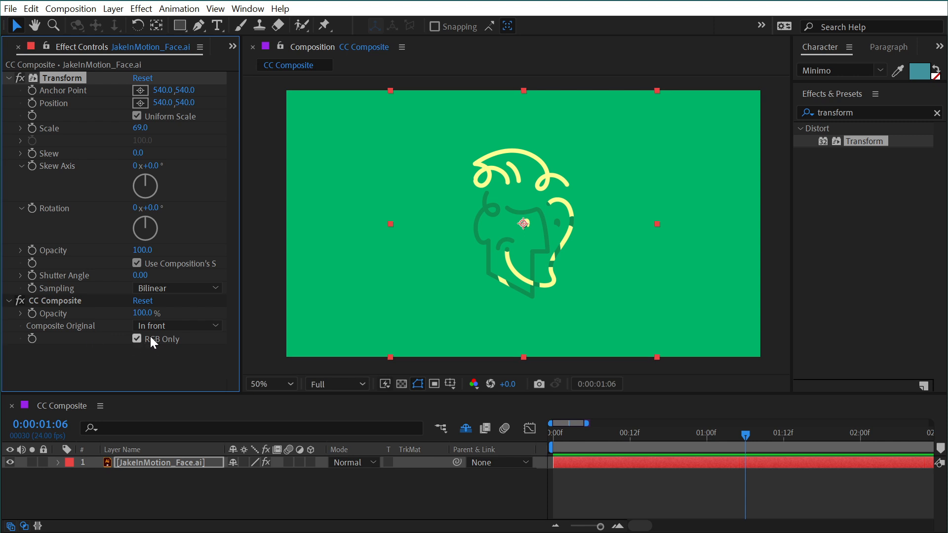
pyautogui.moveTo(139, 346)
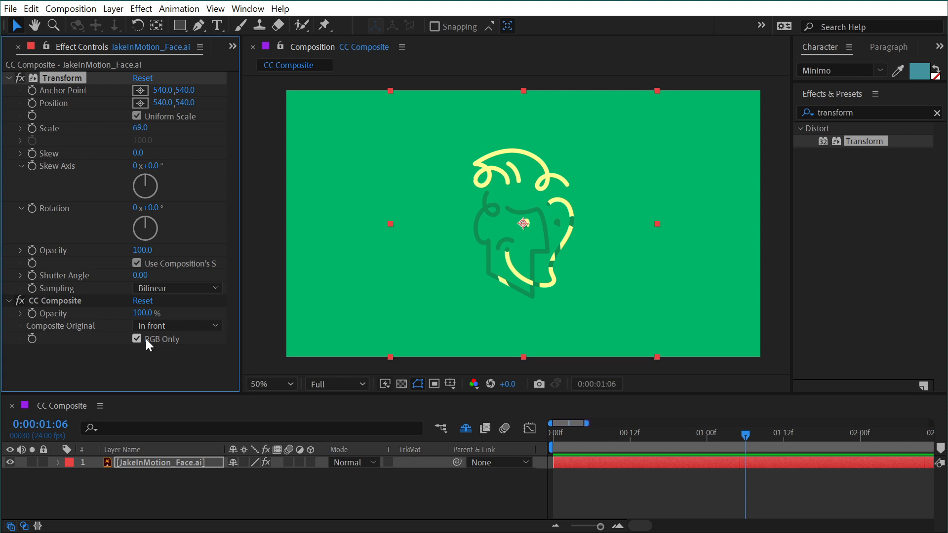
pyautogui.click(136, 339)
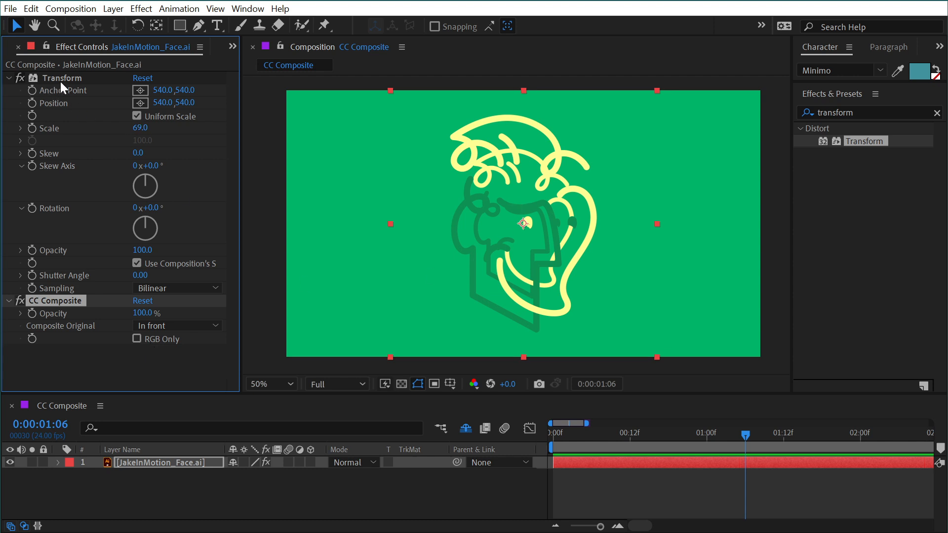
pyautogui.moveTo(454, 304)
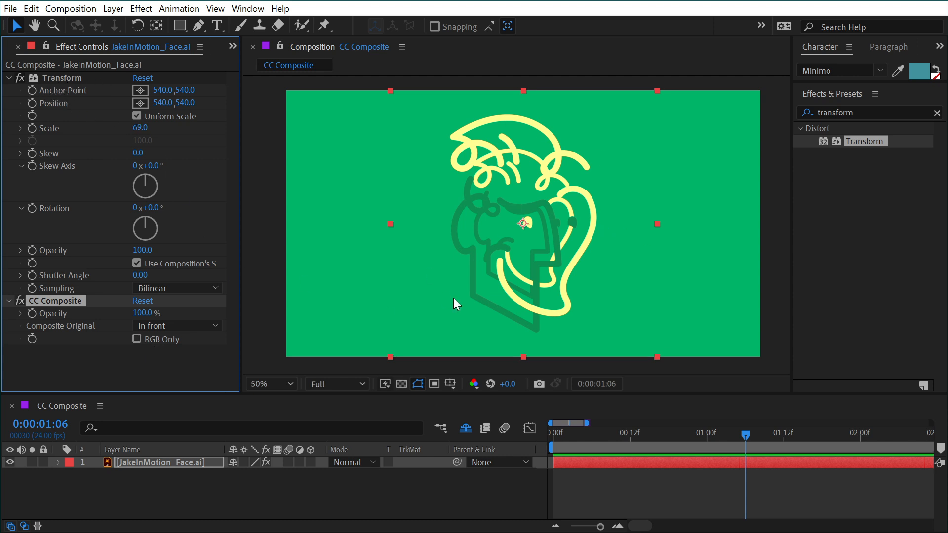
pyautogui.moveTo(490, 103)
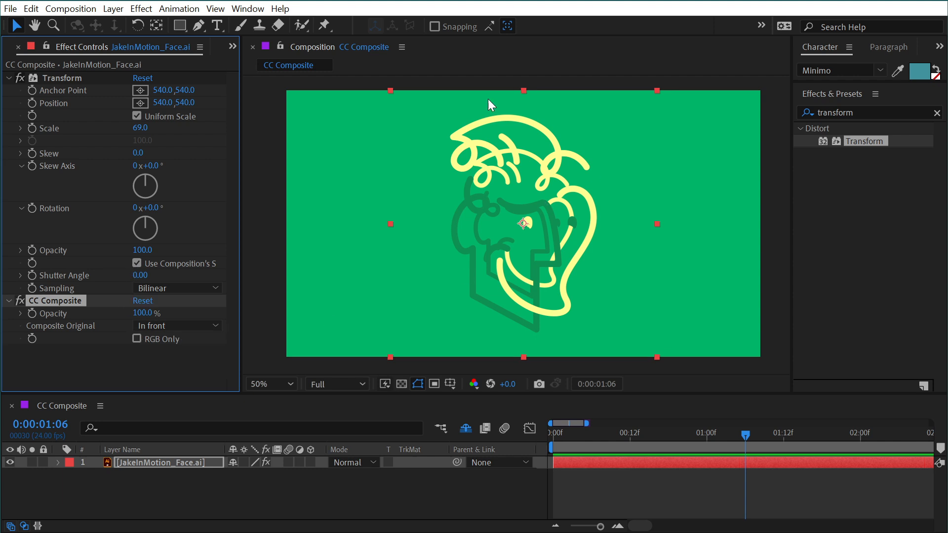
pyautogui.moveTo(57, 311)
pyautogui.write('fill')
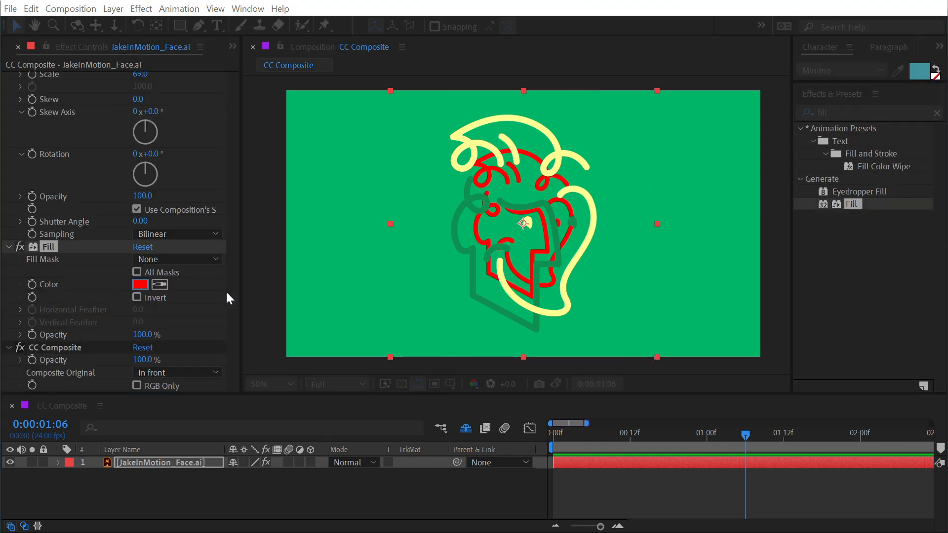
# Set the Fill effect's colour to black so the shrunken face copy turns black
pyautogui.click(140, 284)
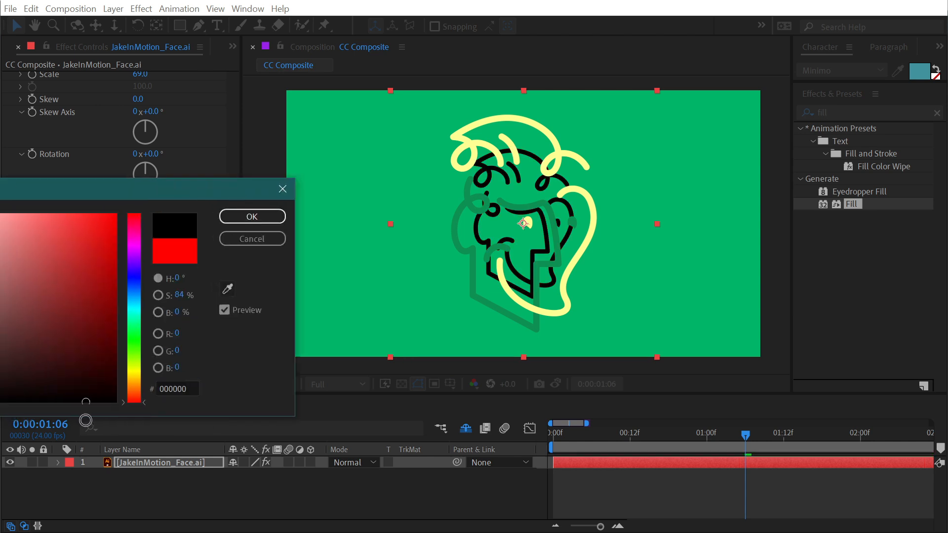
pyautogui.click(252, 217)
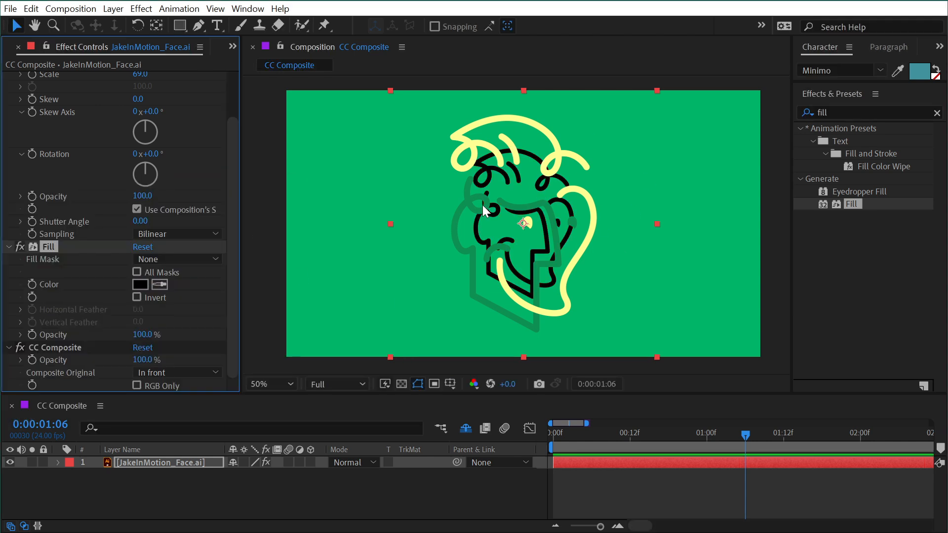
pyautogui.moveTo(542, 287)
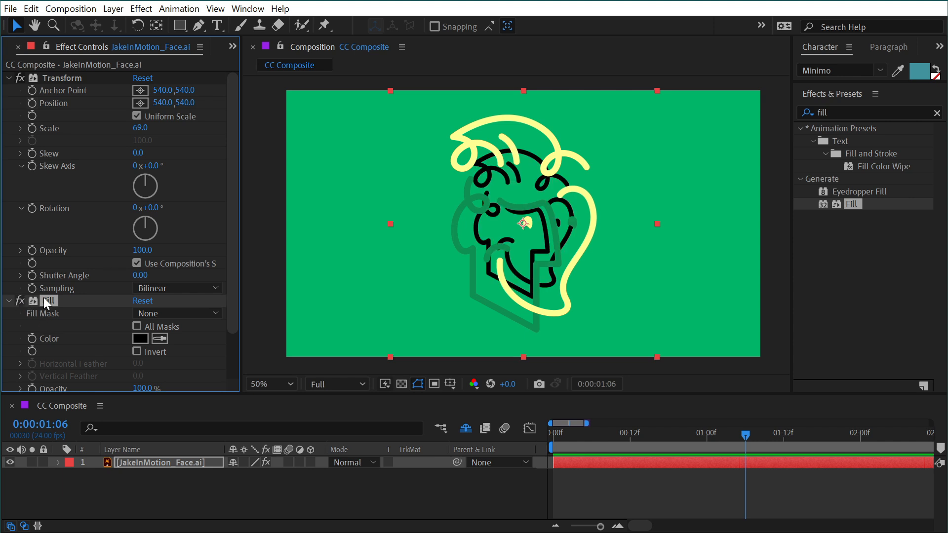
pyautogui.scroll(-3)
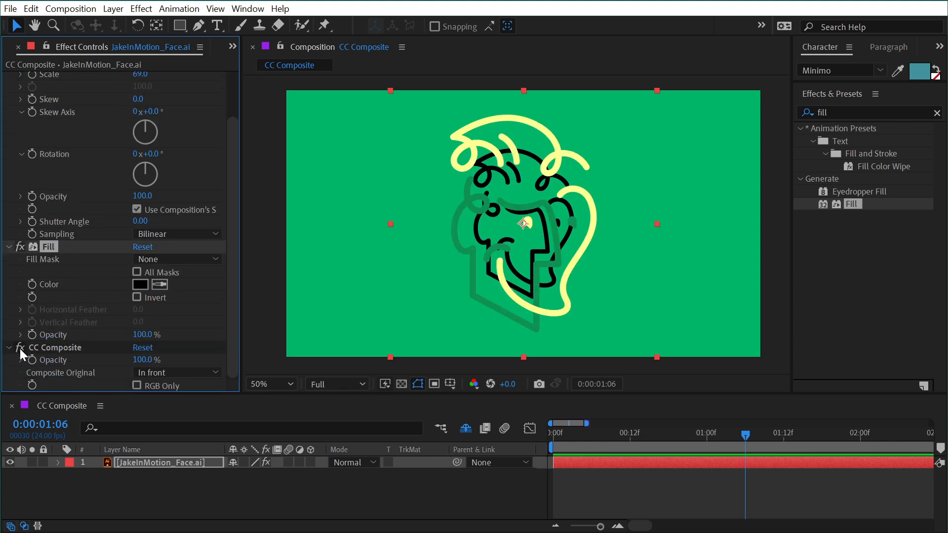
pyautogui.moveTo(47, 235)
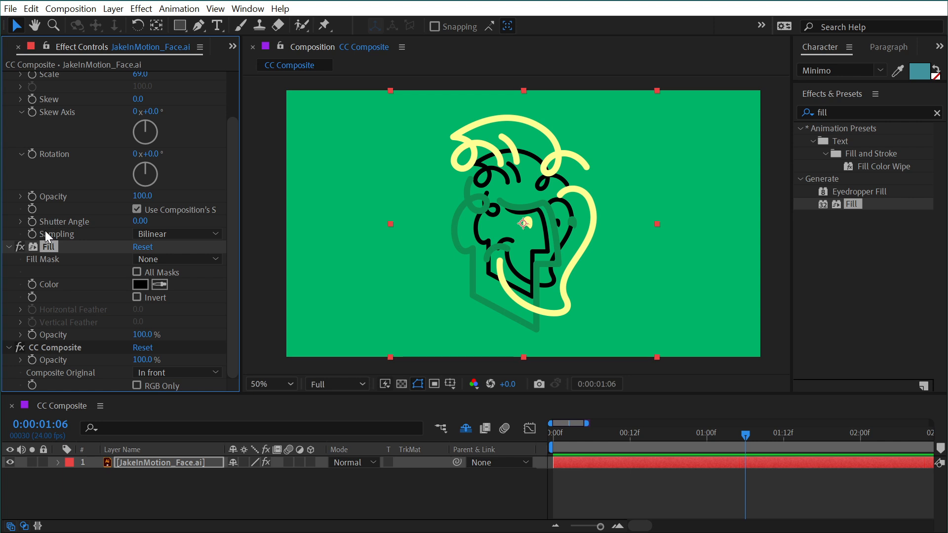
pyautogui.moveTo(506, 181)
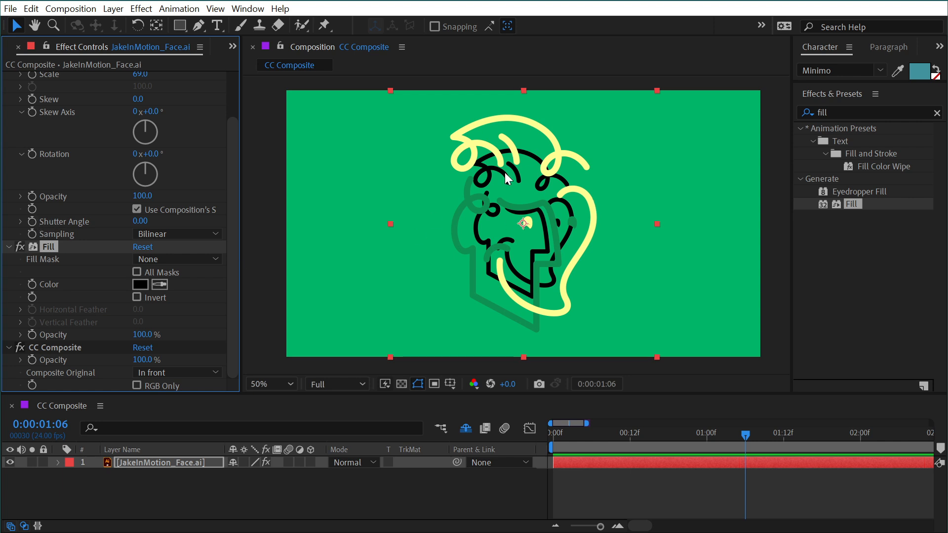
pyautogui.moveTo(110, 375)
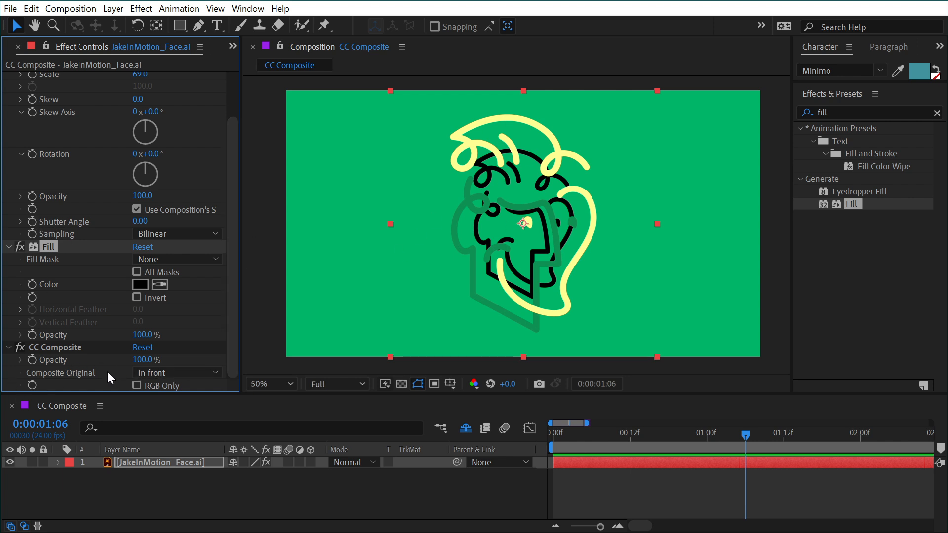
# Try a mint green Fill colour while choosing a CC Composite blend mode for the original
pyautogui.click(176, 373)
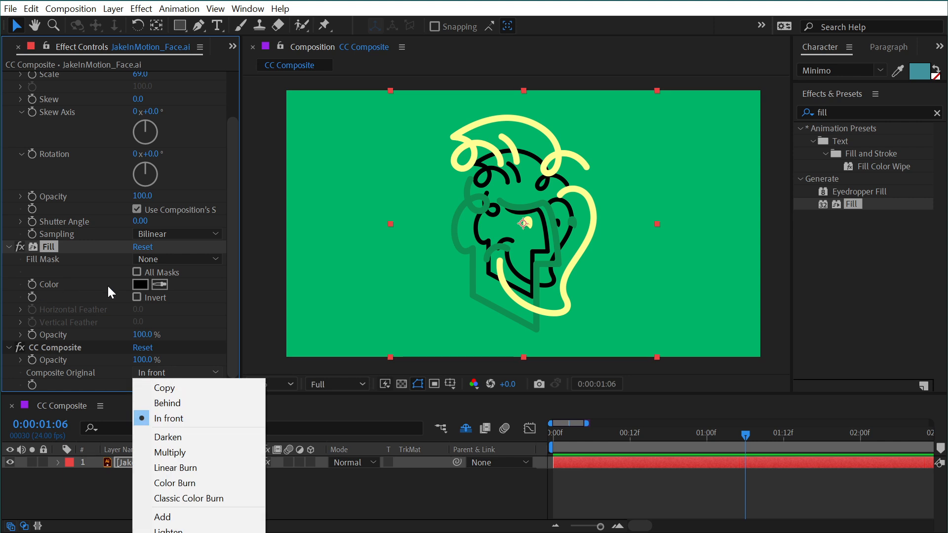
pyautogui.click(140, 285)
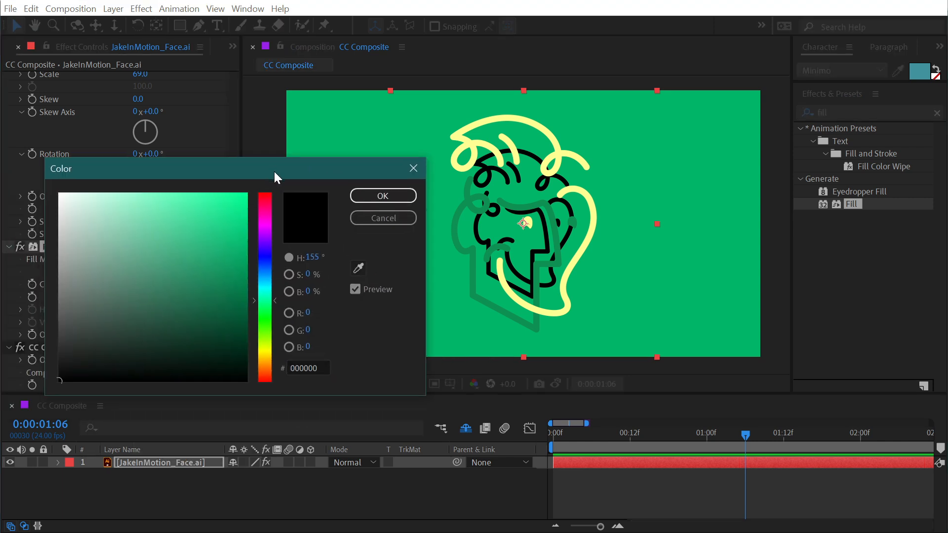
pyautogui.click(383, 196)
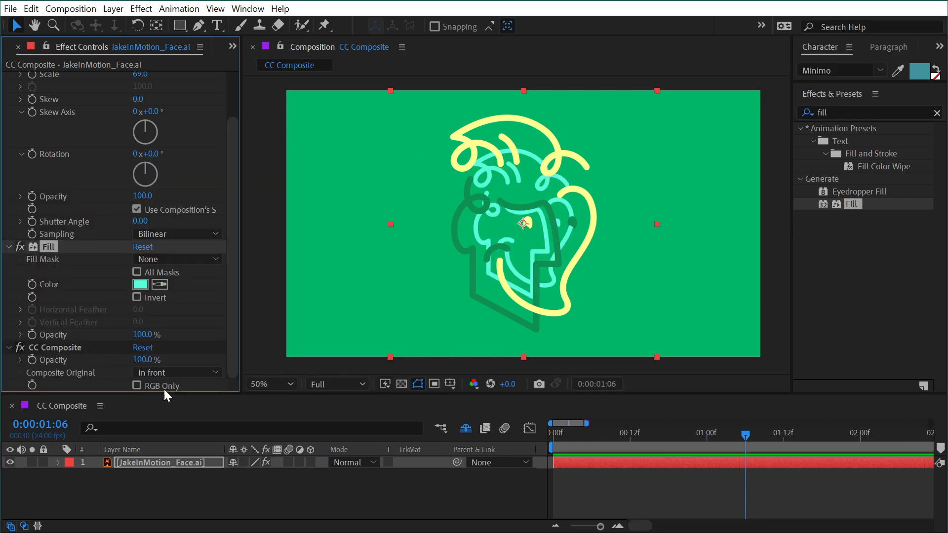
pyautogui.click(176, 373)
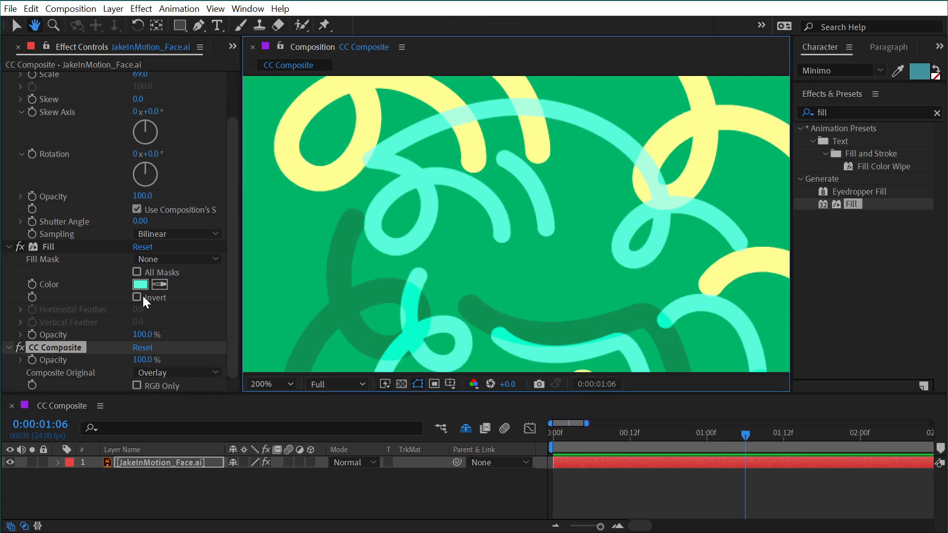
# Change the Fill to blue-violet, Overlay the original, and view the whole comp at 50%
pyautogui.click(141, 284)
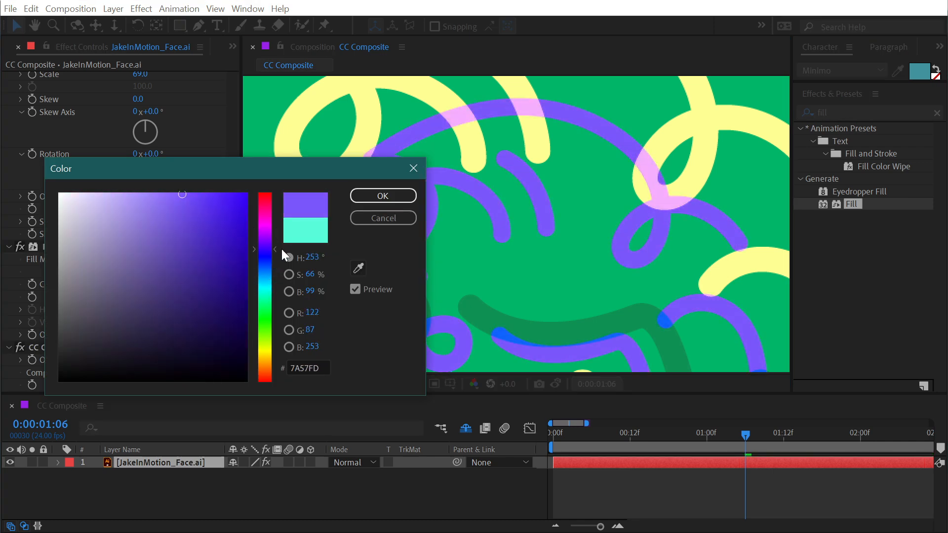
pyautogui.click(384, 196)
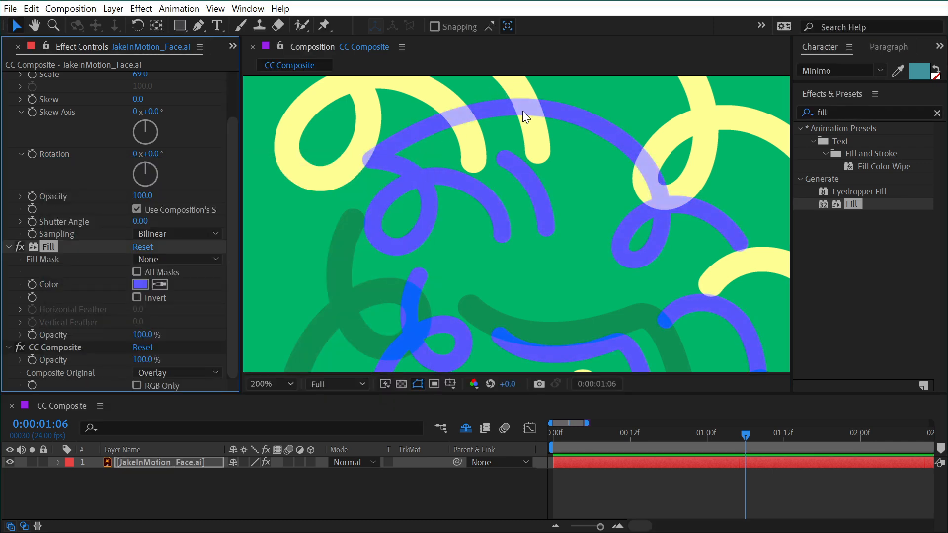
pyautogui.click(271, 385)
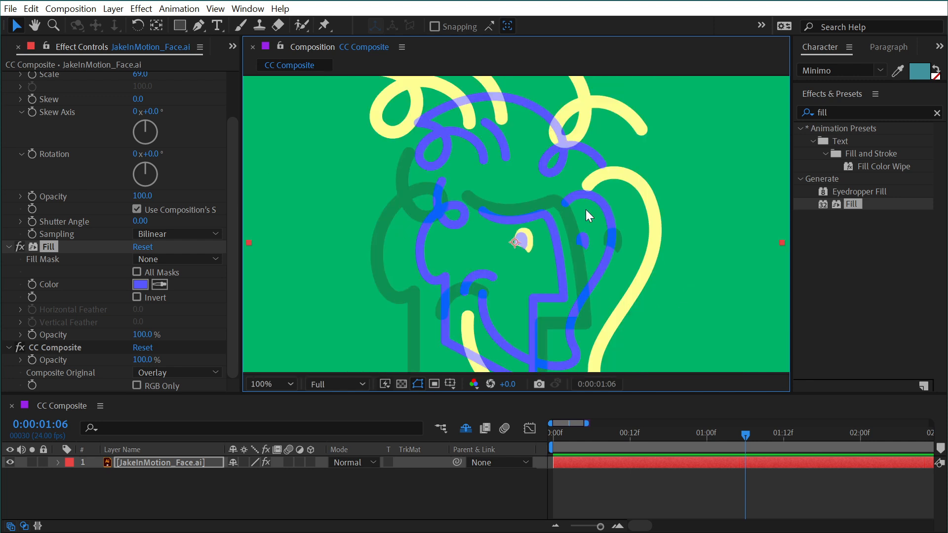
pyautogui.click(270, 383)
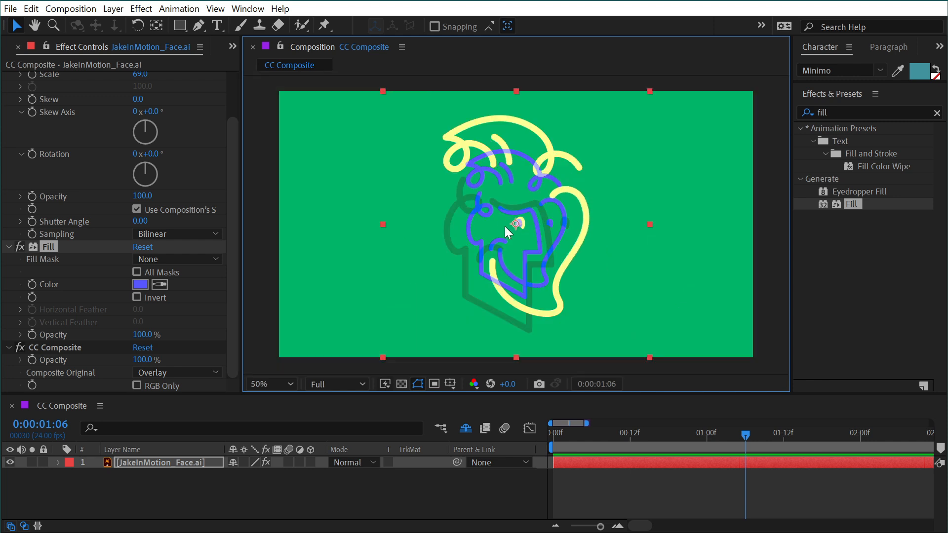
pyautogui.moveTo(188, 252)
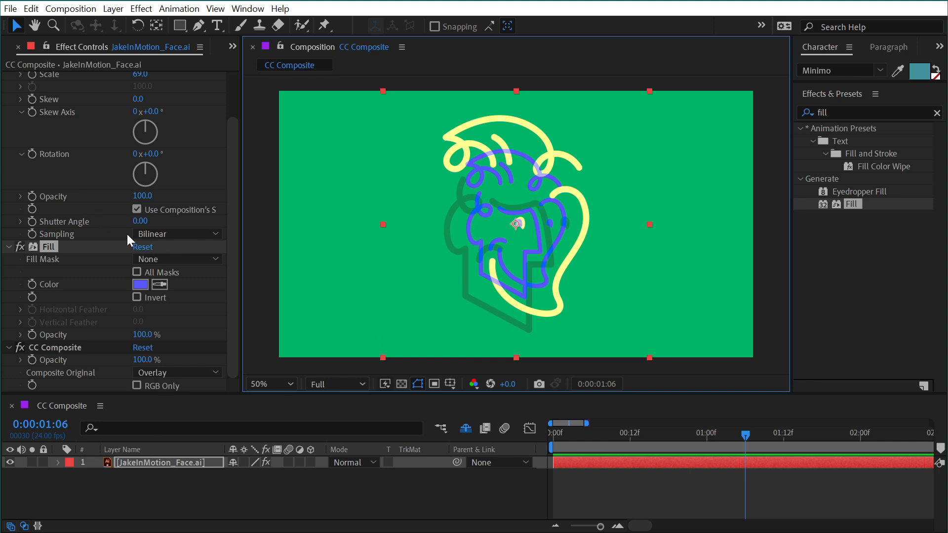
pyautogui.moveTo(522, 250)
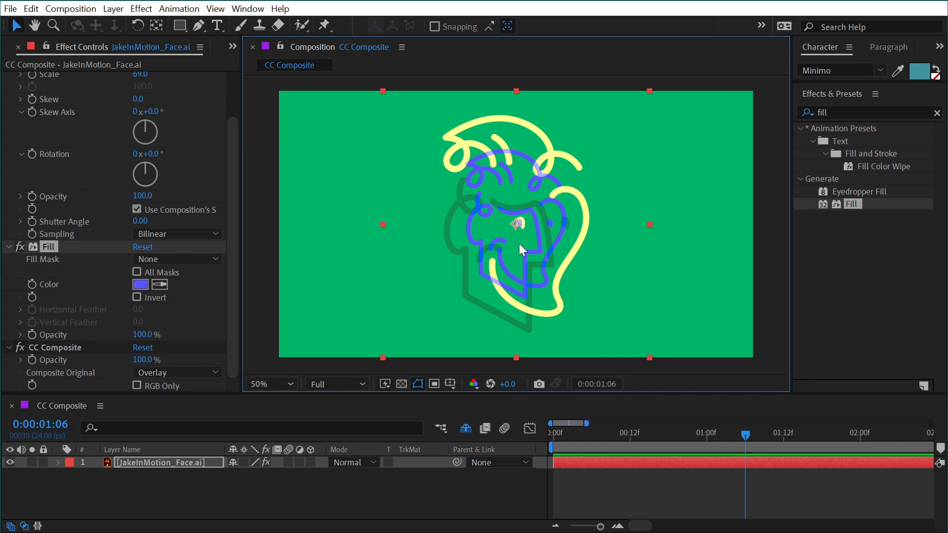
pyautogui.moveTo(556, 249)
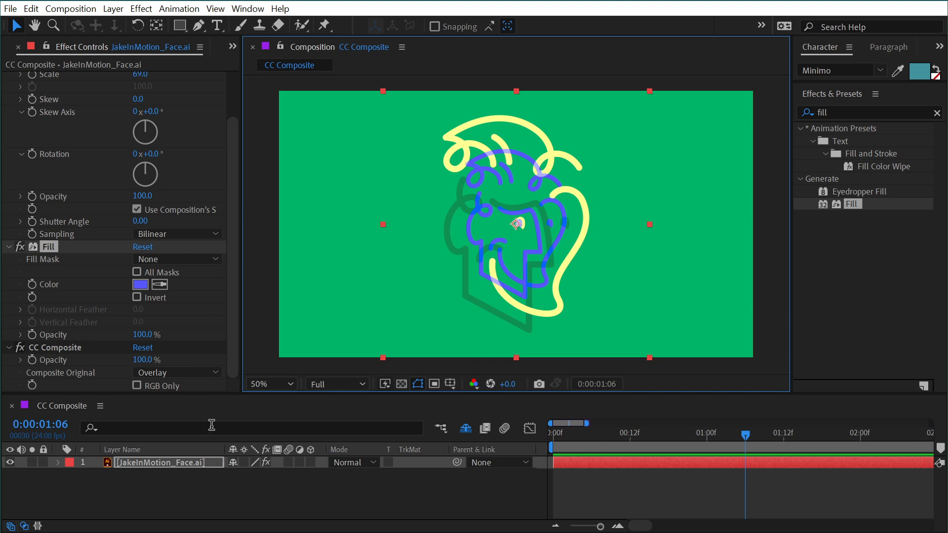
pyautogui.moveTo(63, 222)
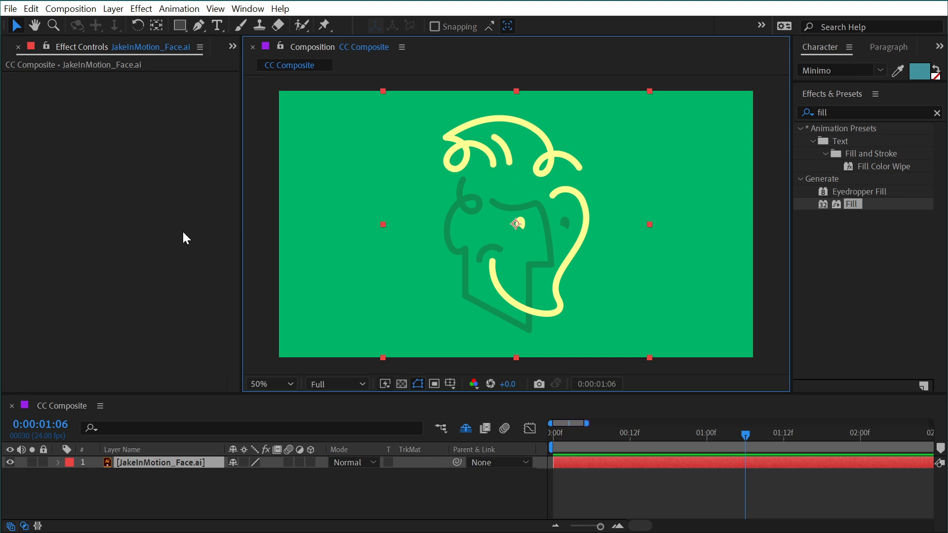
pyautogui.moveTo(170, 492)
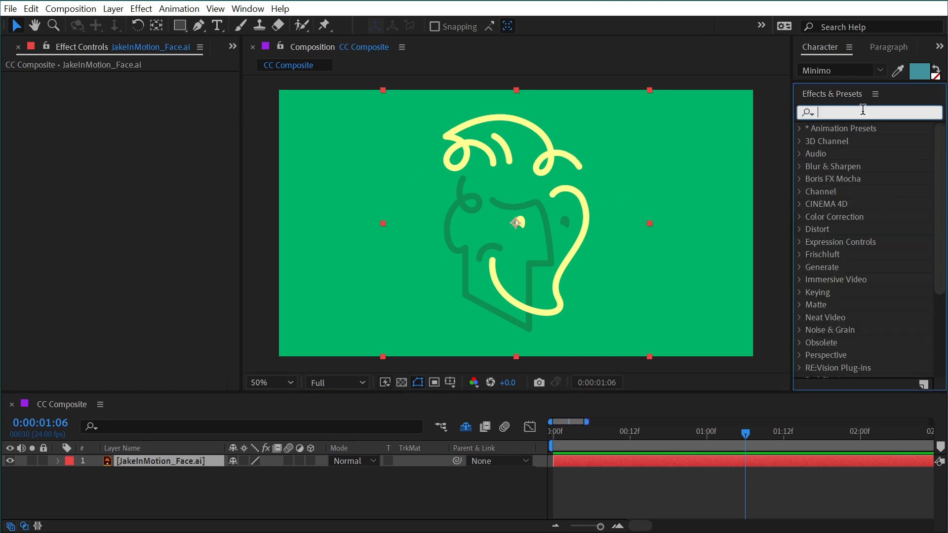
# Apply Fast Box Blur and then CC Composite to the face layer from Effects & Presets
pyautogui.write('fast')
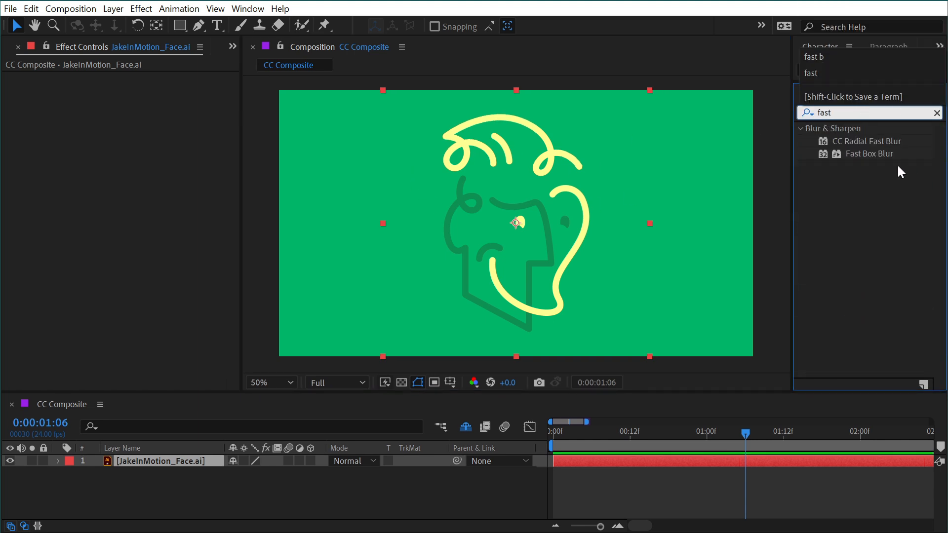
pyautogui.doubleClick(869, 153)
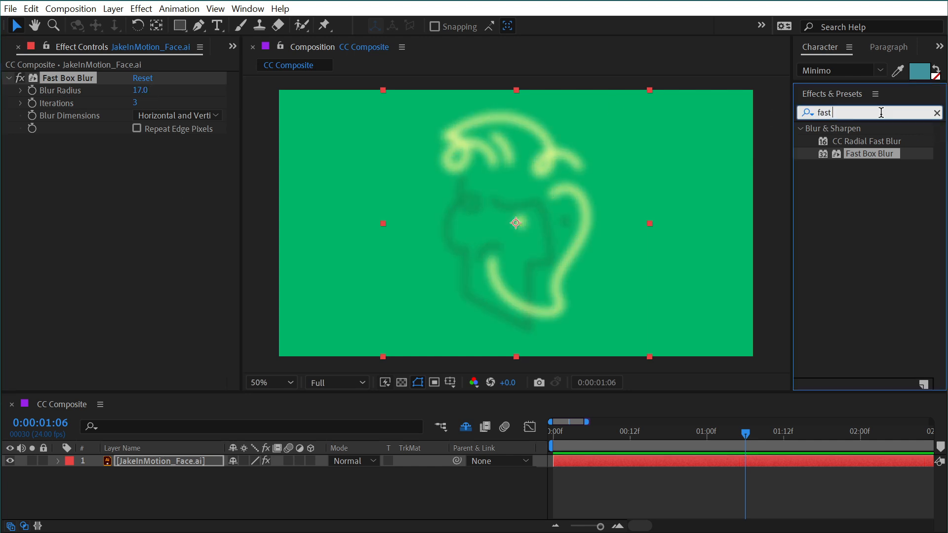
pyautogui.write('cc co')
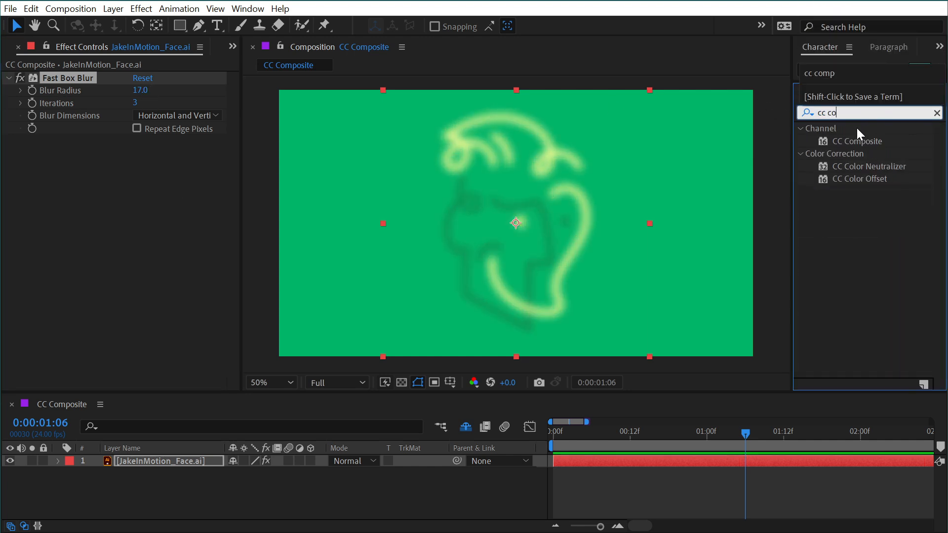
pyautogui.doubleClick(857, 140)
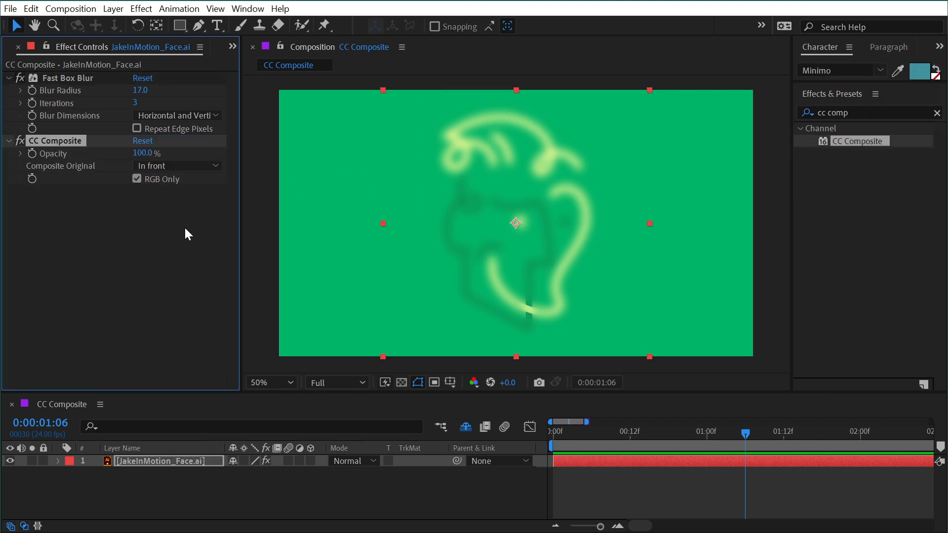
# Composite the sharp face over the blur in Add mode (RGB Only off) and lower Blur Radius to 7
pyautogui.click(136, 179)
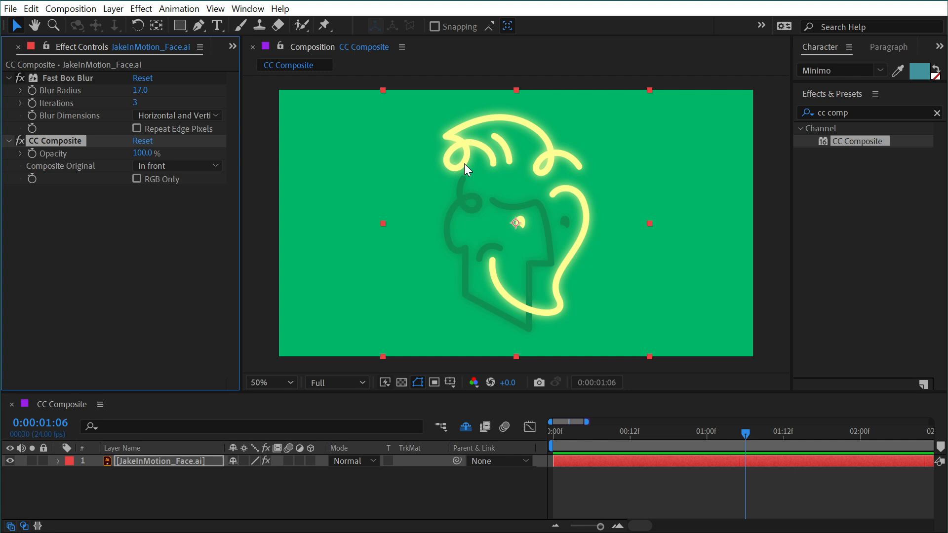
pyautogui.moveTo(212, 159)
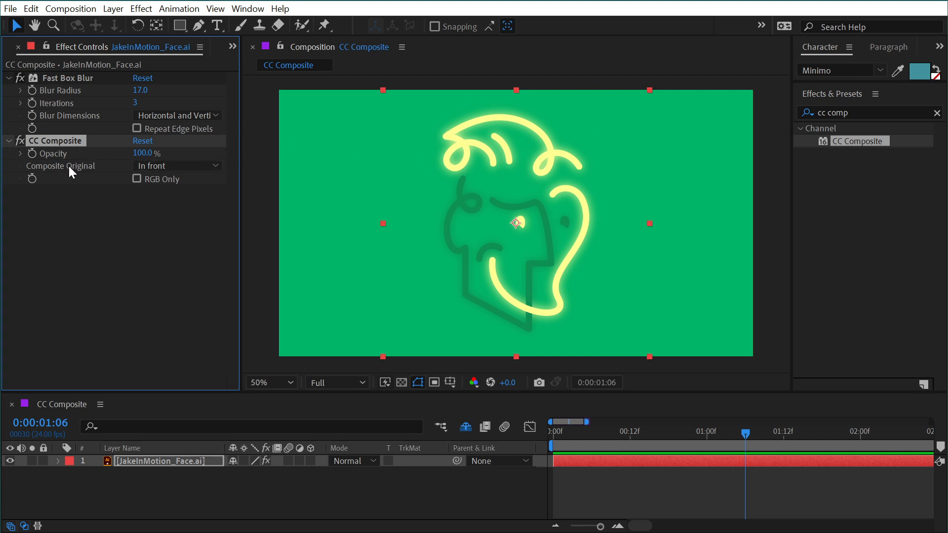
pyautogui.click(177, 166)
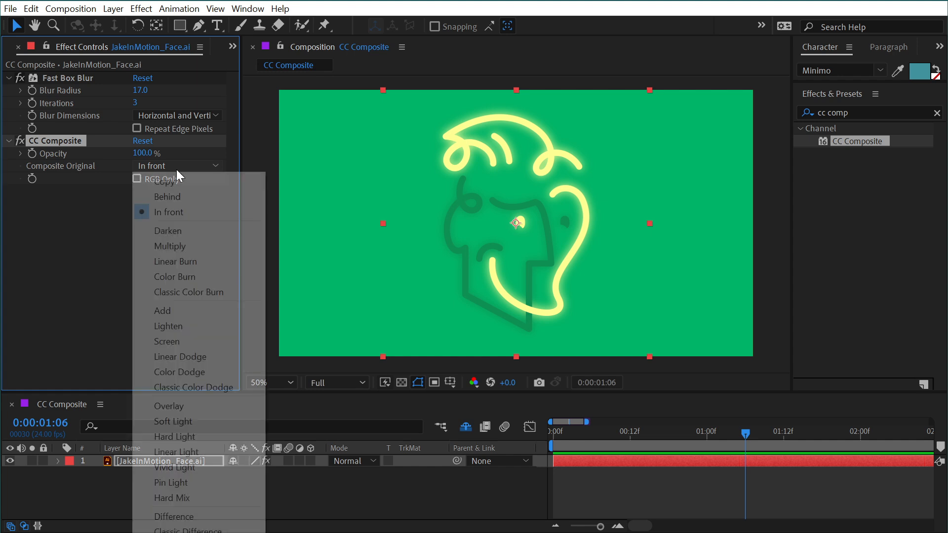
pyautogui.click(167, 341)
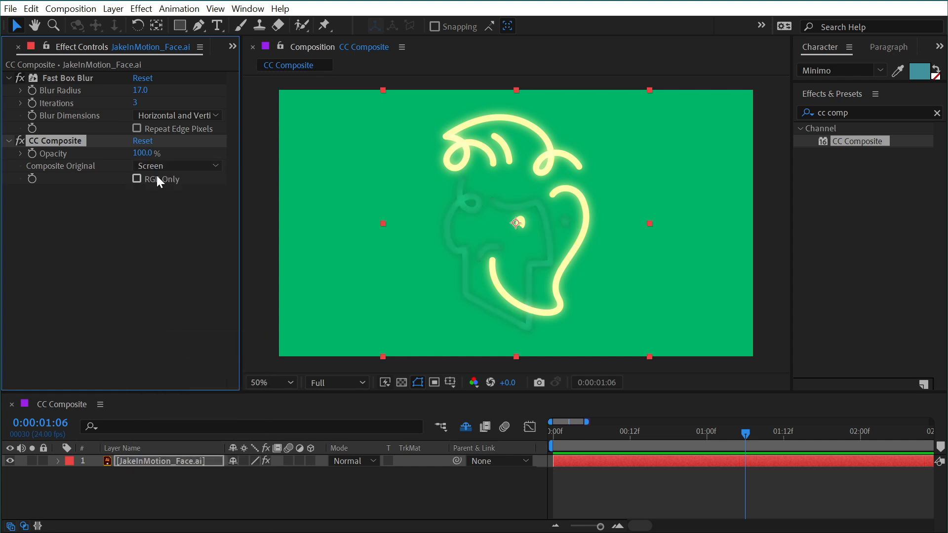
pyautogui.click(176, 166)
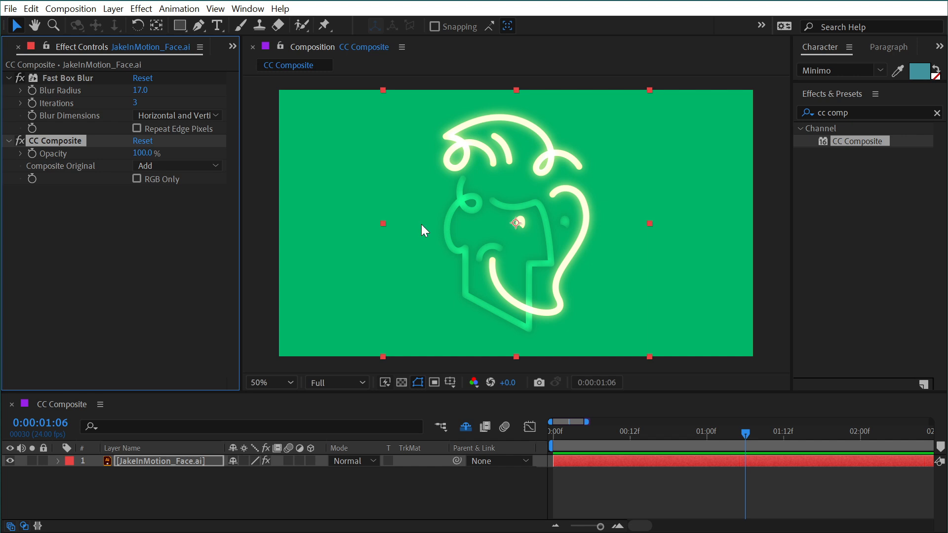
pyautogui.moveTo(139, 89); pyautogui.dragTo(128, 90)
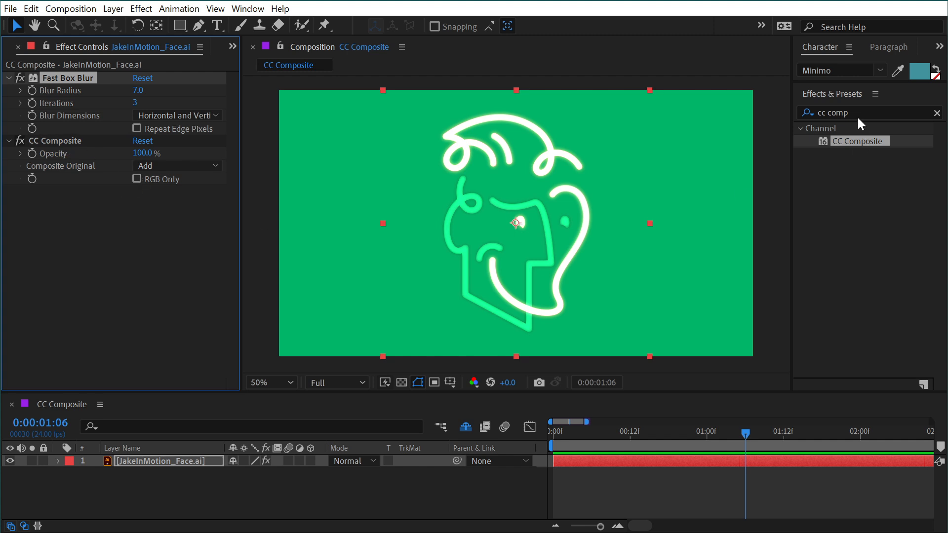
# Add a second Fast Box Blur and a second CC Composite set to Add for a wider glow
pyautogui.write('fast')
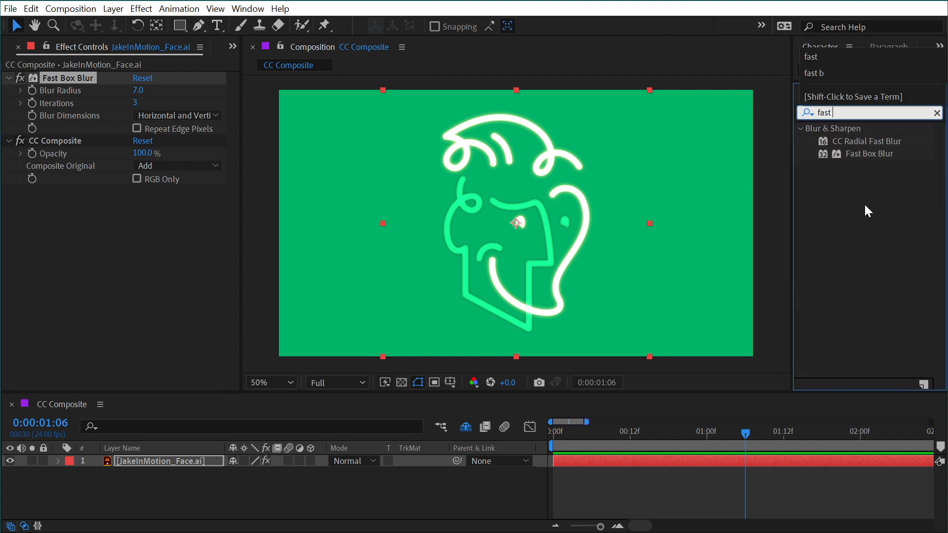
pyautogui.doubleClick(869, 153)
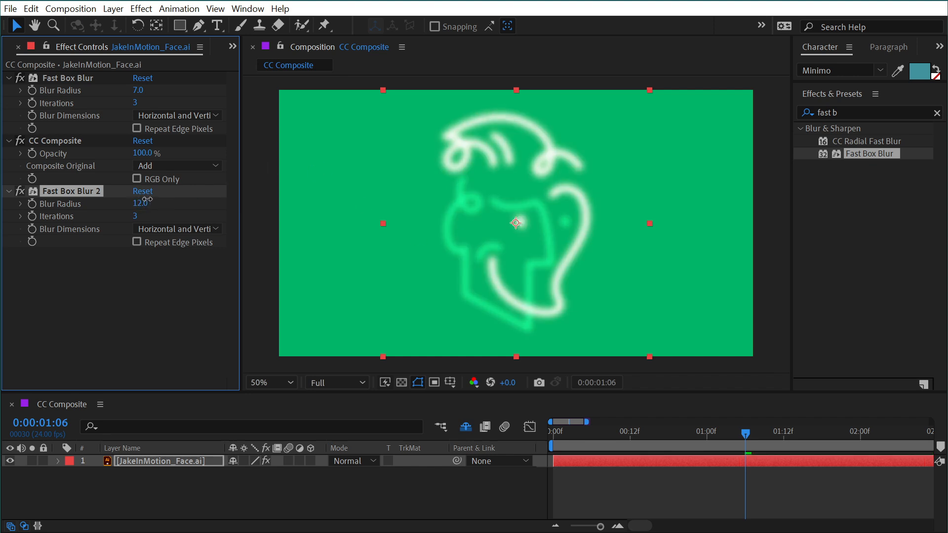
pyautogui.write('cc c')
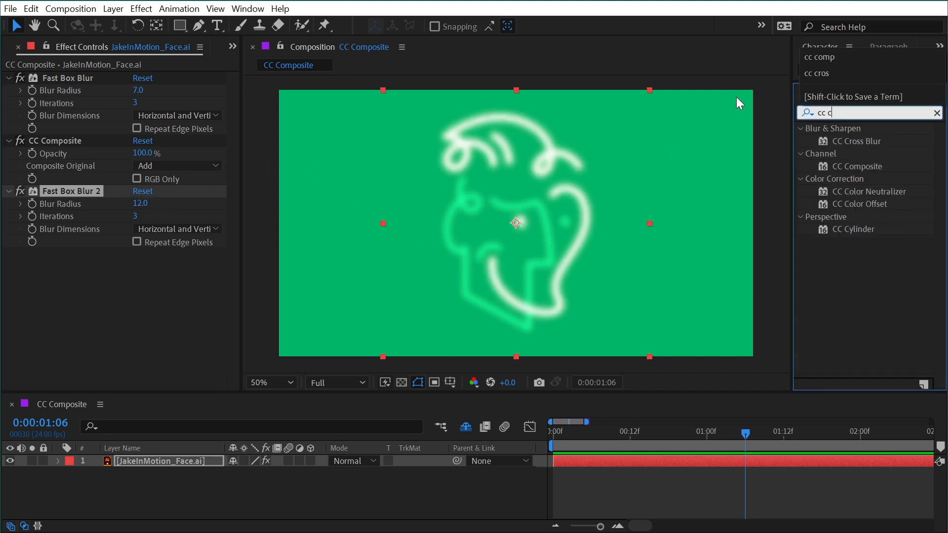
pyautogui.doubleClick(858, 166)
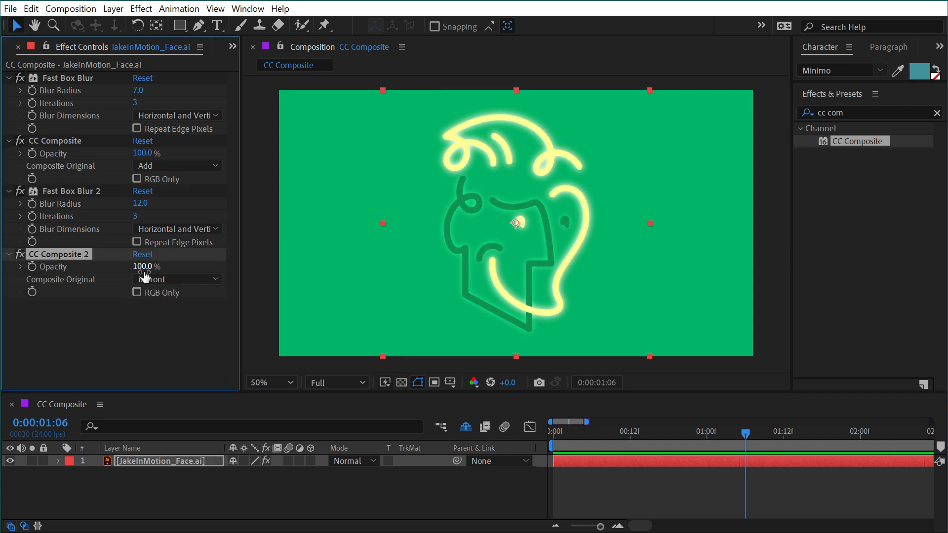
pyautogui.click(175, 278)
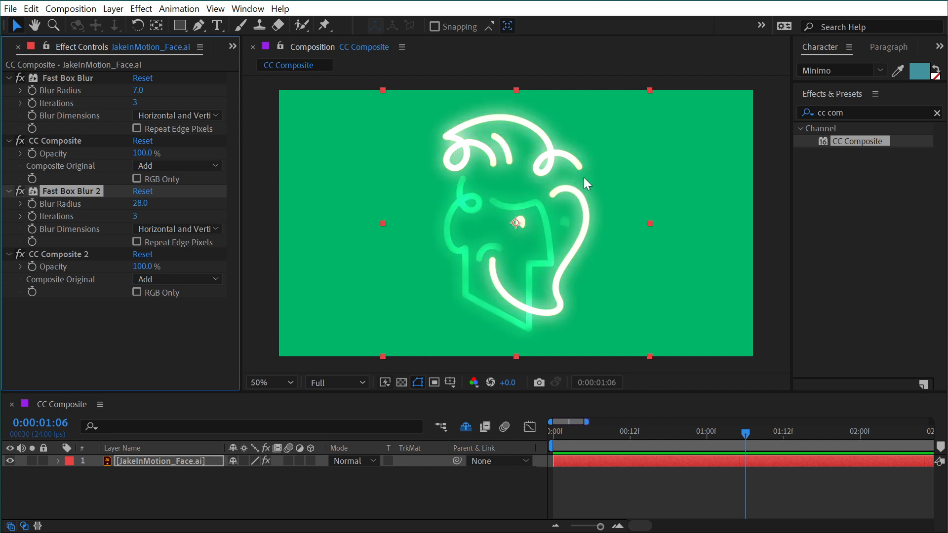
pyautogui.moveTo(466, 209)
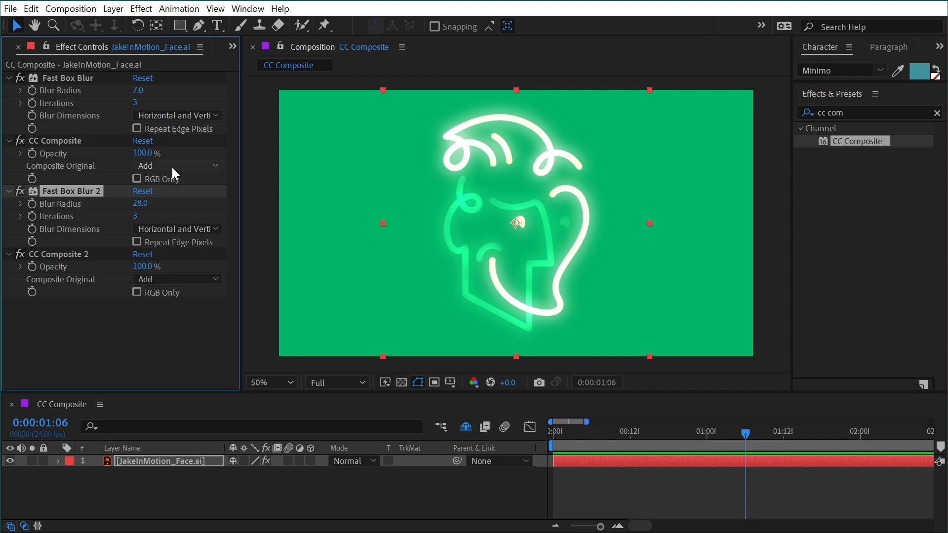
pyautogui.moveTo(154, 169)
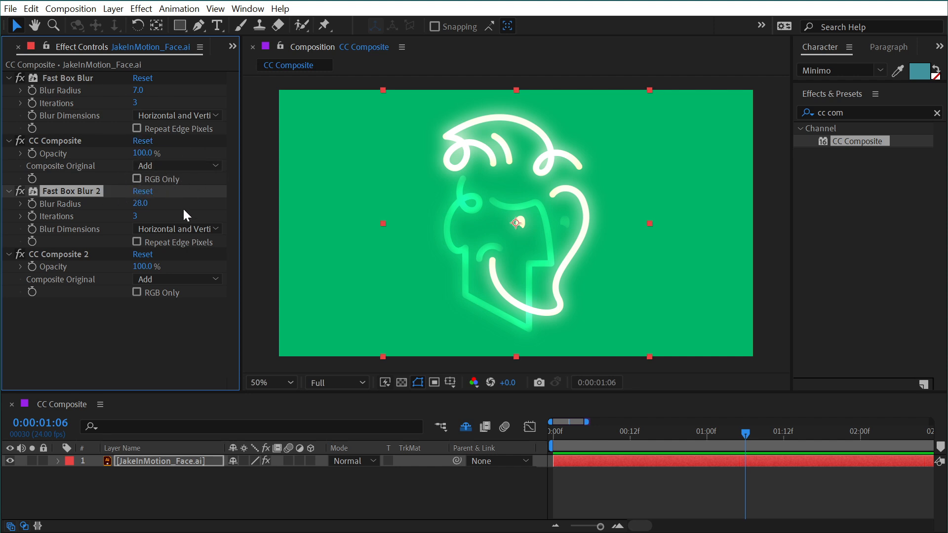
pyautogui.moveTo(601, 172)
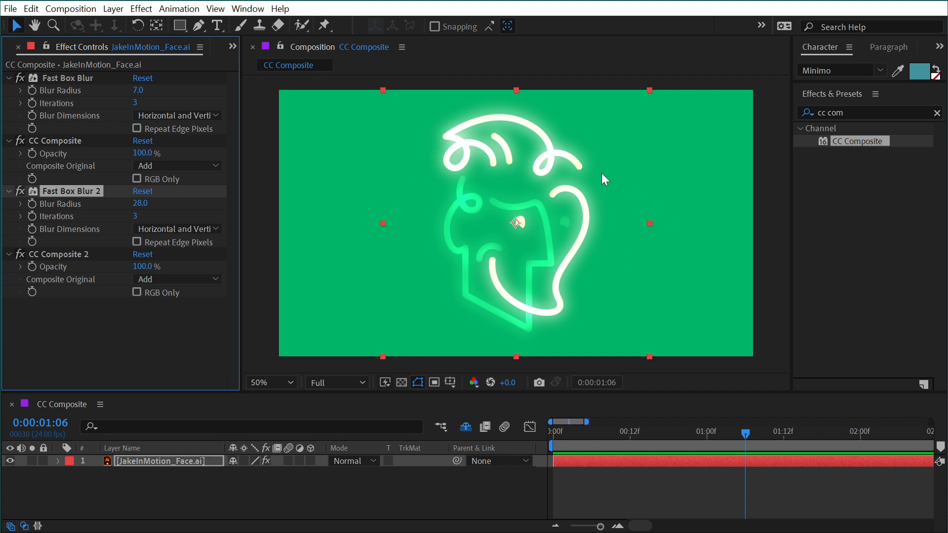
pyautogui.moveTo(354, 378)
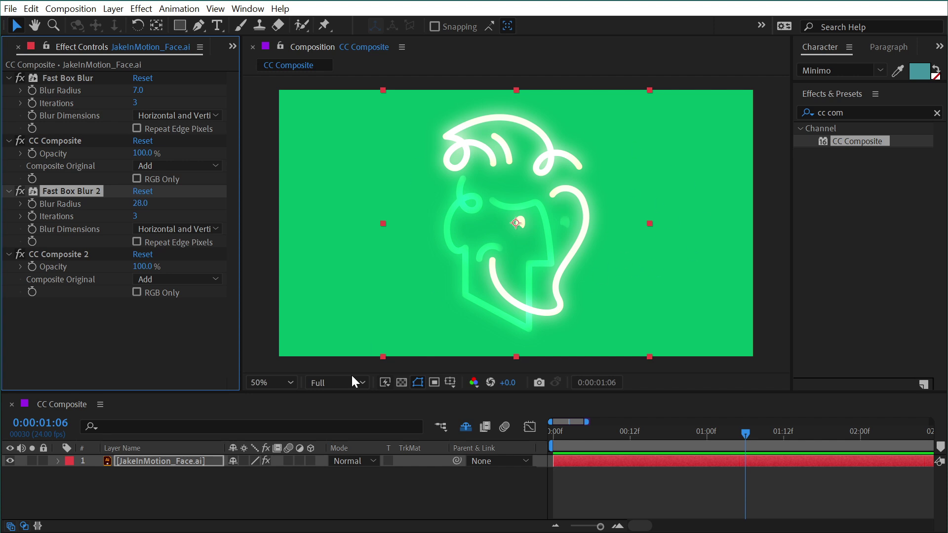
# Set the face layer's blending mode to Add in the timeline
pyautogui.click(352, 461)
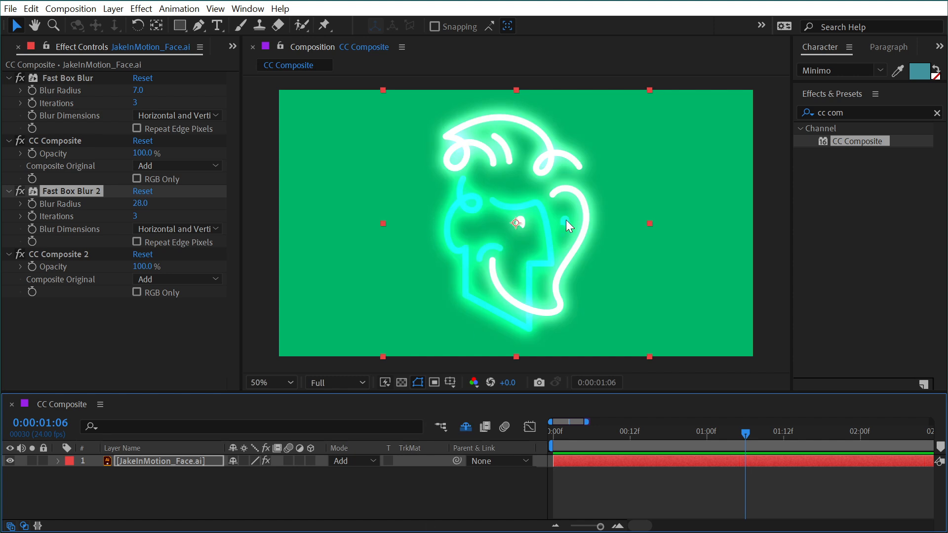
pyautogui.moveTo(630, 251)
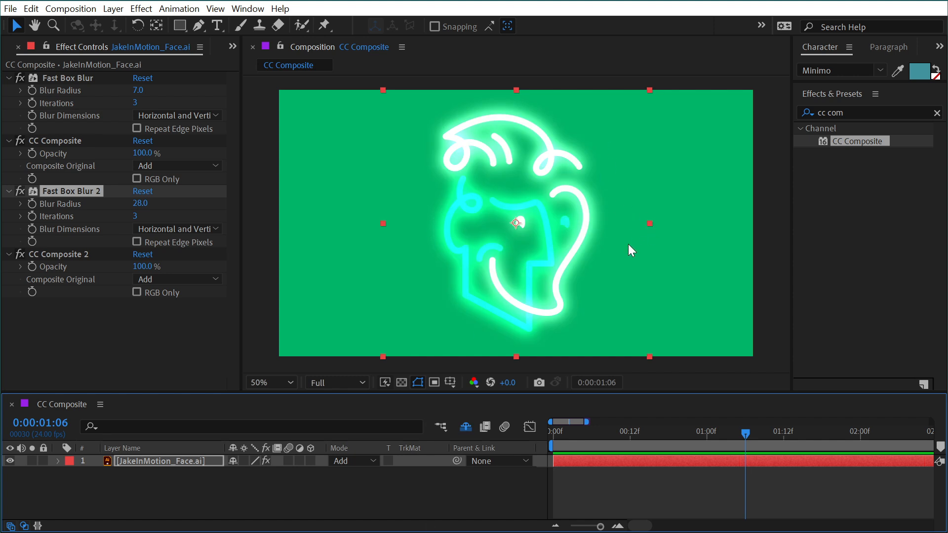
pyautogui.moveTo(518, 146)
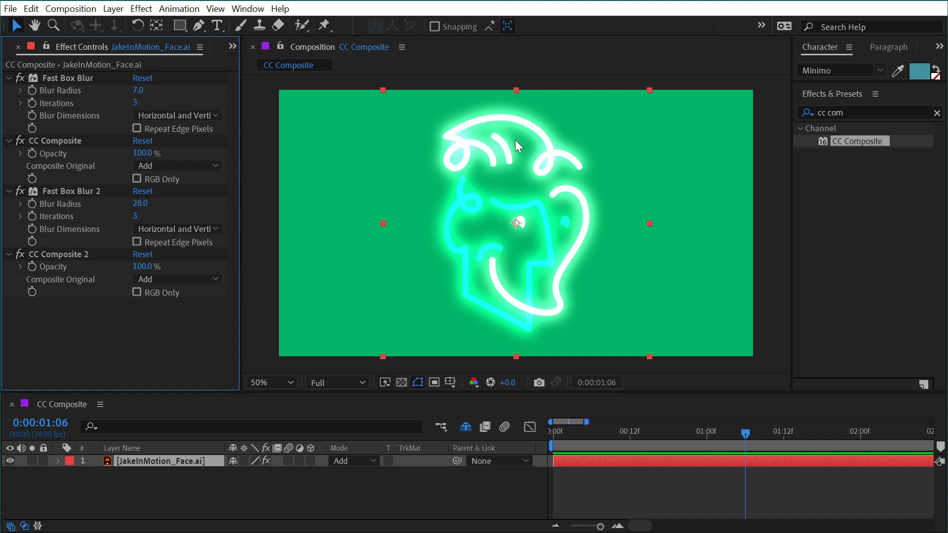
pyautogui.moveTo(68, 159)
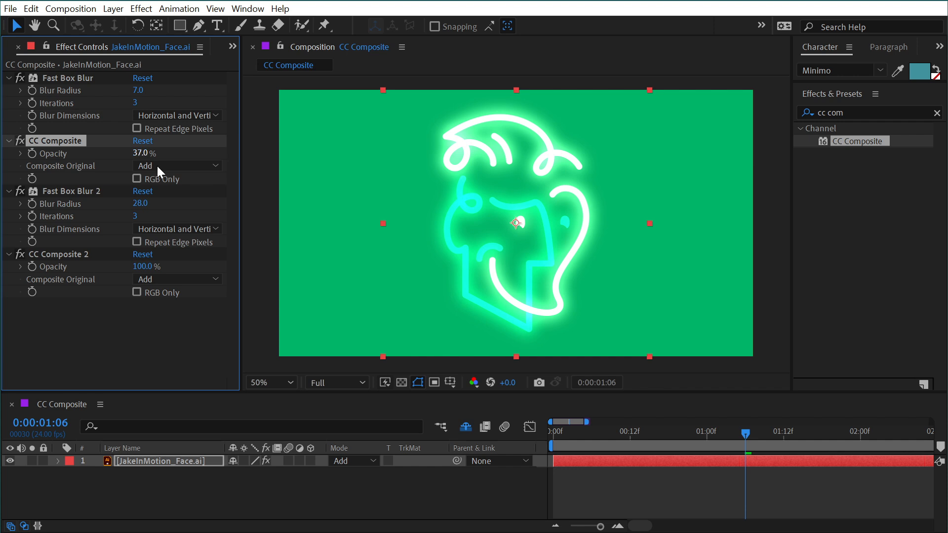
pyautogui.click(351, 460)
pyautogui.write('fill')
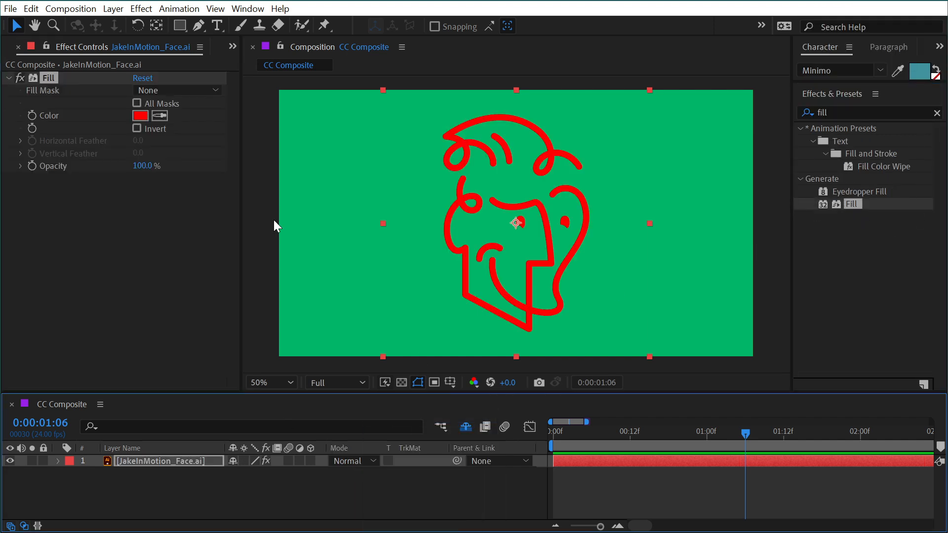
# Search Effects & Presets for Transform to add it to the face layer
pyautogui.click(140, 115)
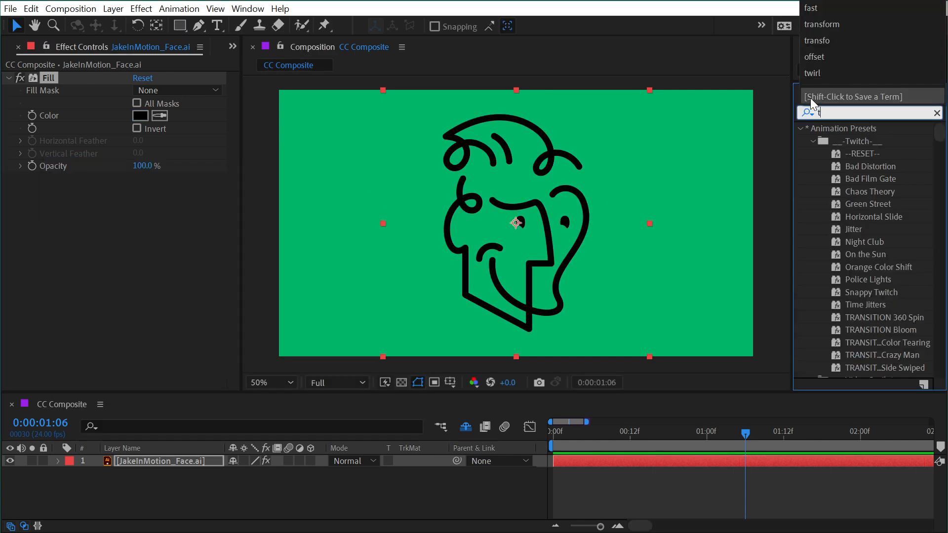
pyautogui.write('transf')
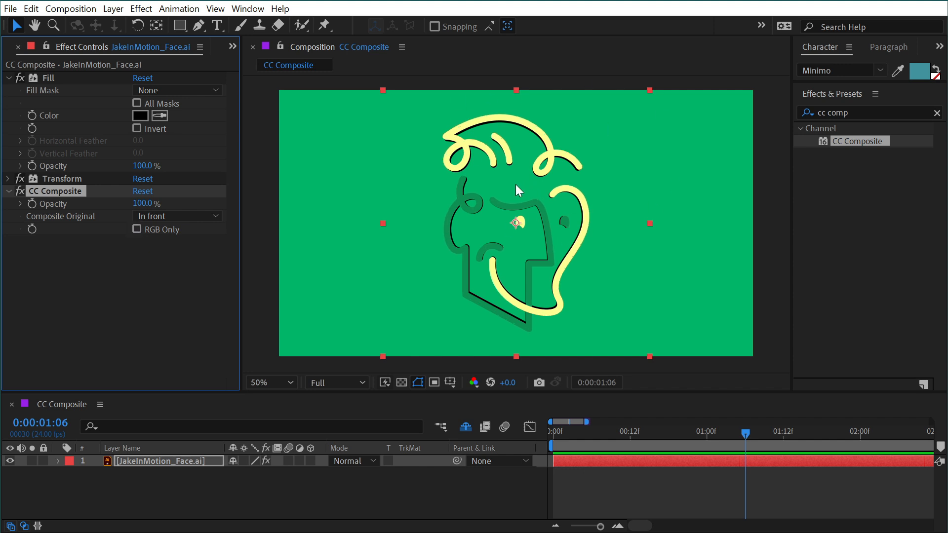
pyautogui.moveTo(325, 181)
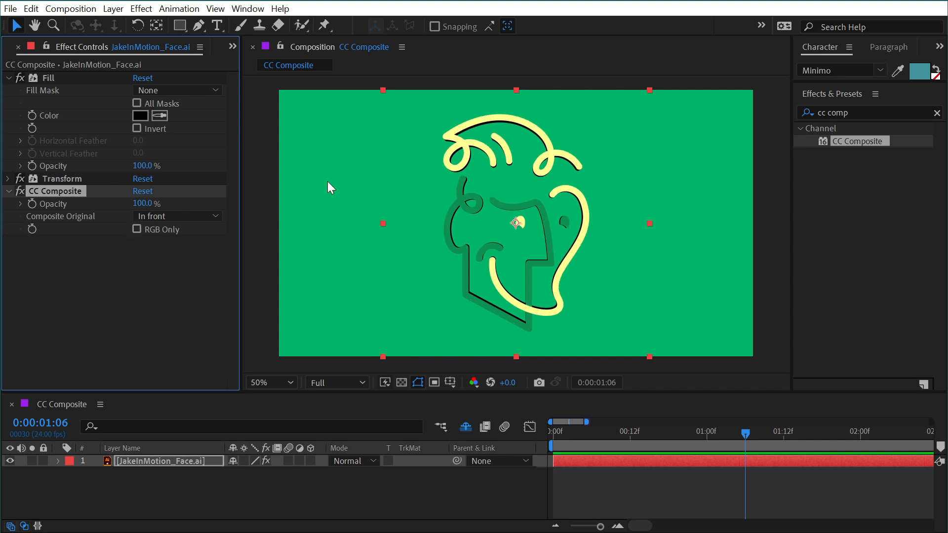
pyautogui.moveTo(473, 214)
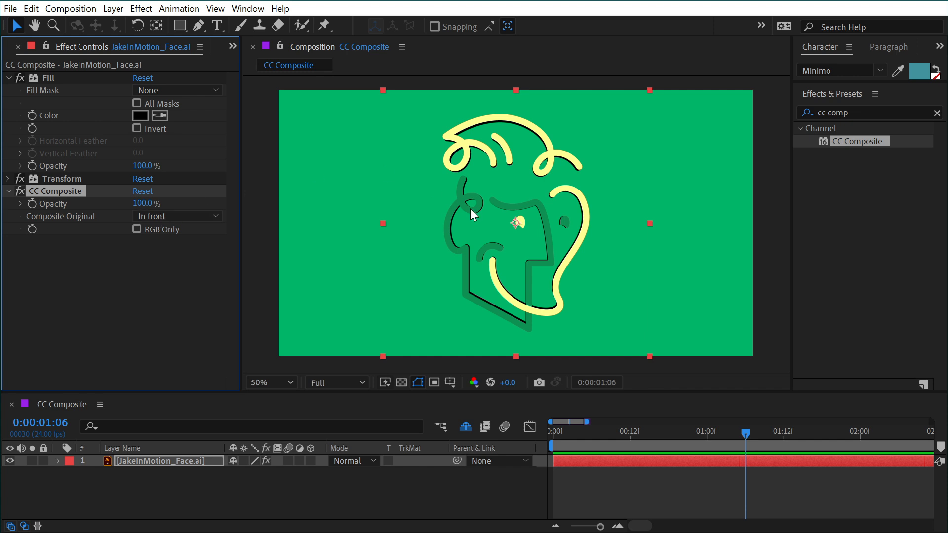
pyautogui.moveTo(474, 194)
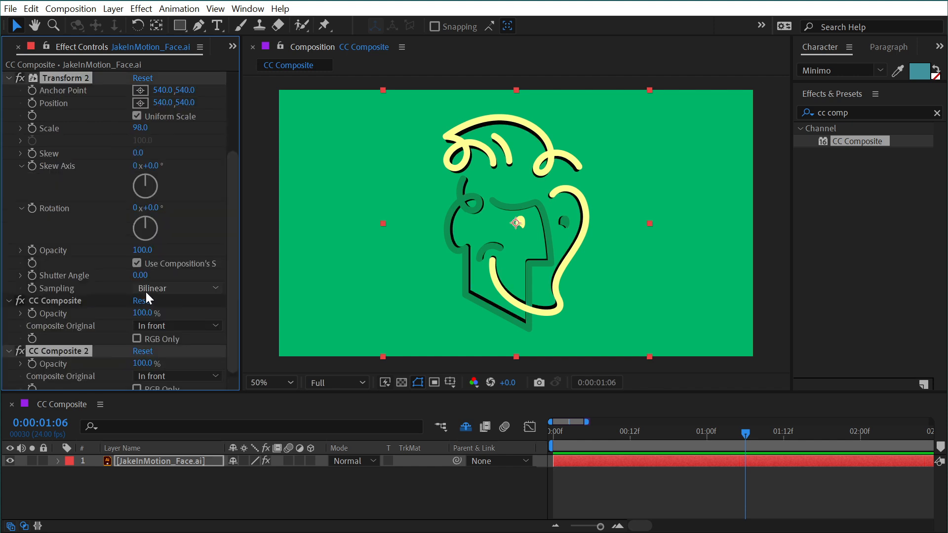
# Scroll through the duplicated Transform and CC Composite pairs in Effect Controls
pyautogui.scroll(-3)
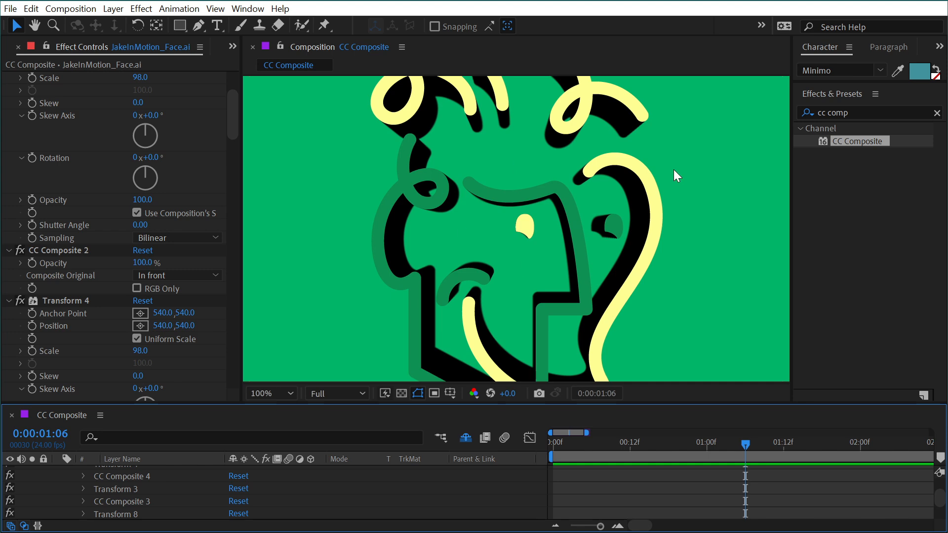
pyautogui.moveTo(620, 244)
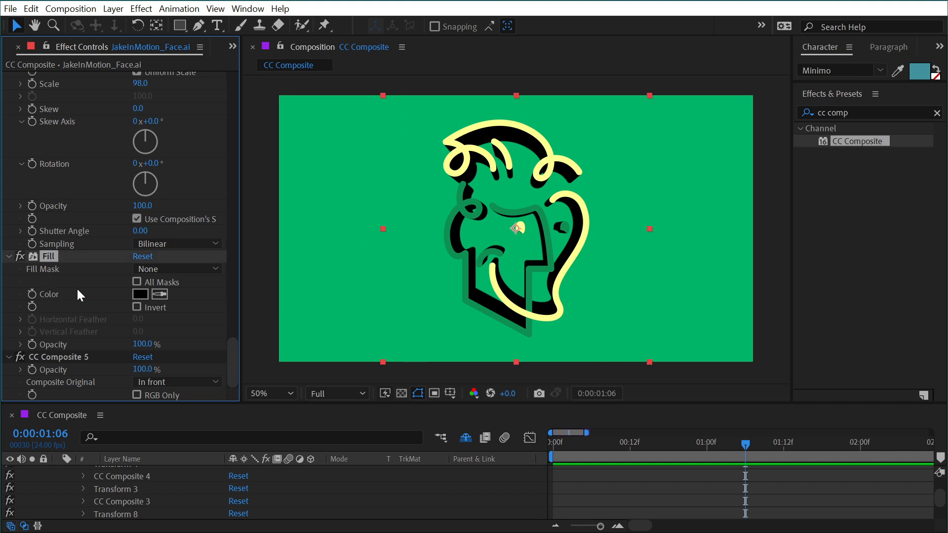
# Replace the Fill effect with a Tint mapping white to black to keep the extrusion dark
pyautogui.click(140, 294)
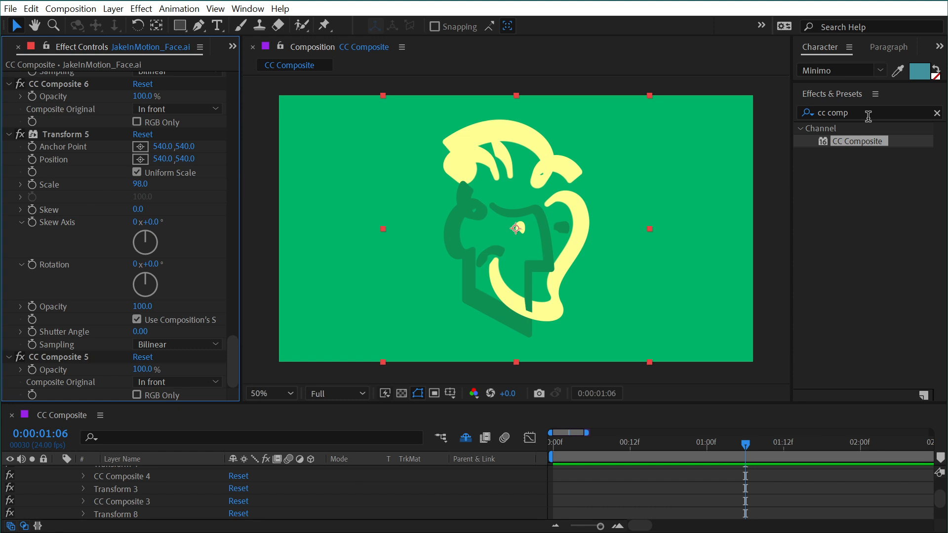
pyautogui.write('tint')
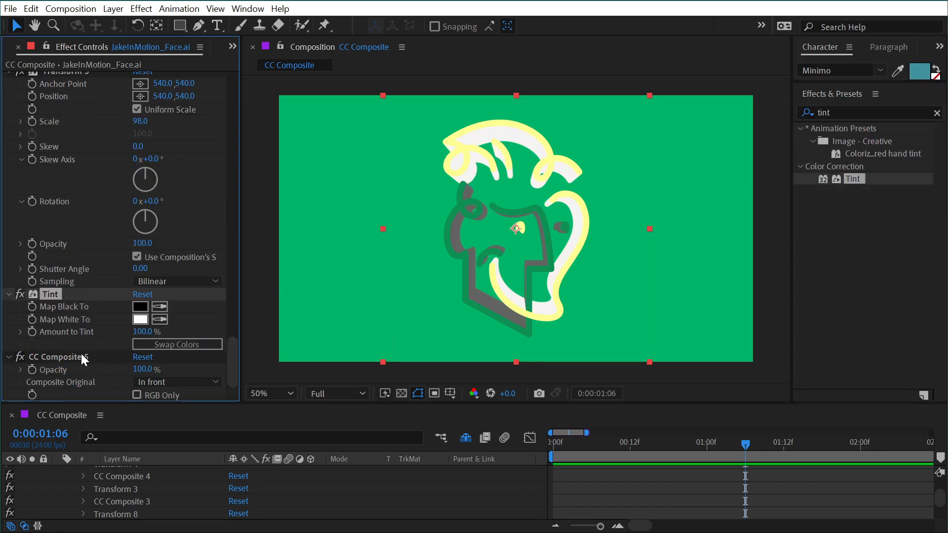
pyautogui.click(140, 320)
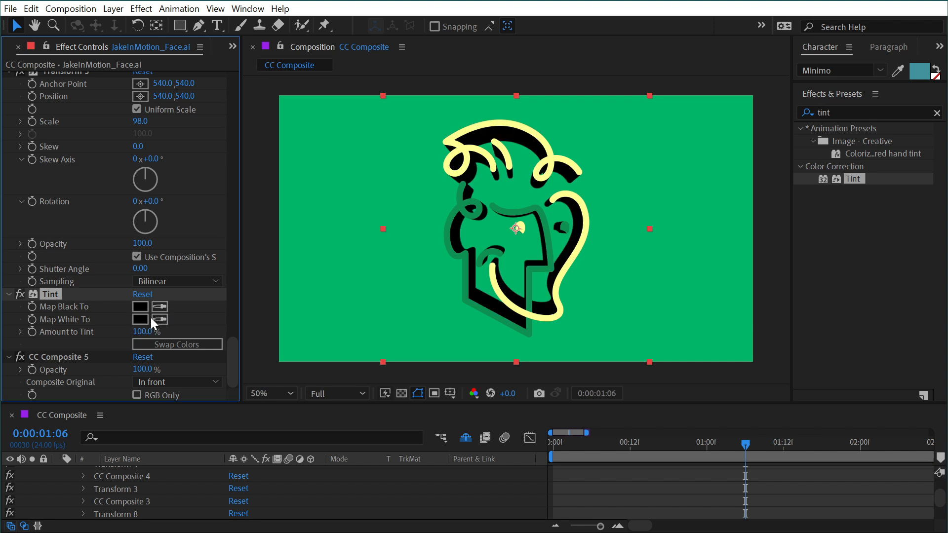
pyautogui.moveTo(160, 332); pyautogui.dragTo(144, 332)
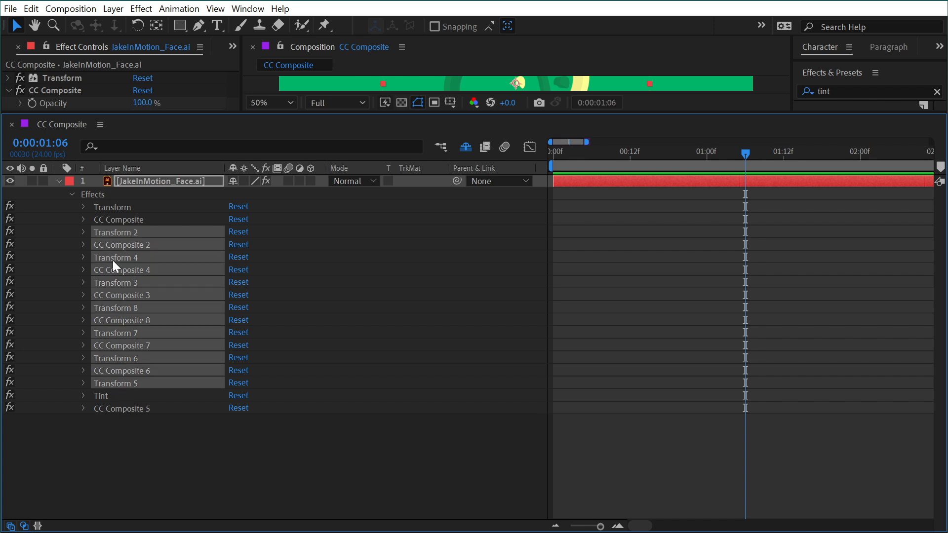
pyautogui.moveTo(109, 400)
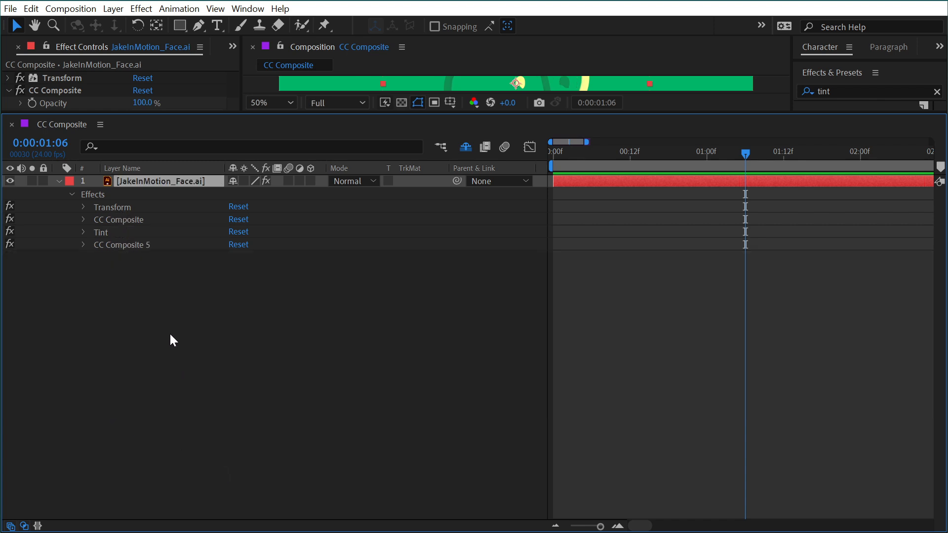
pyautogui.moveTo(122, 220)
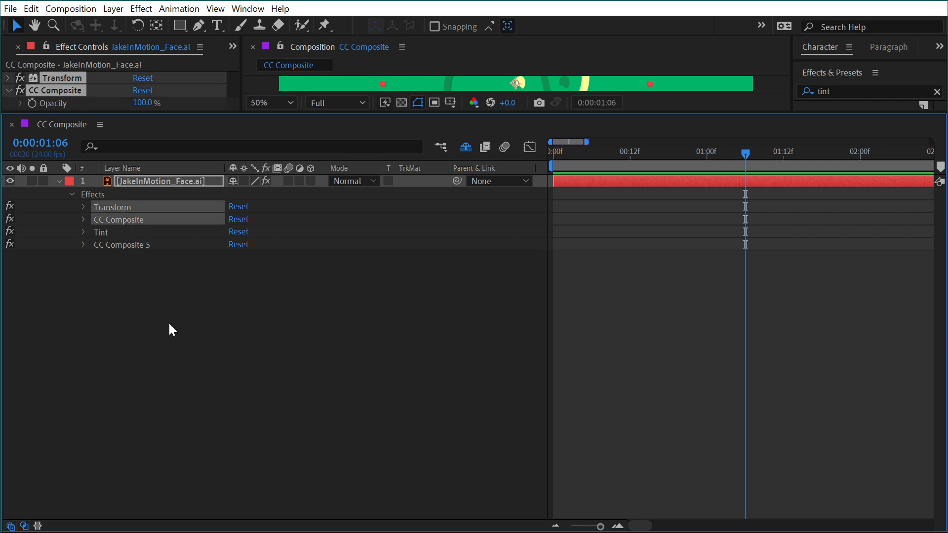
# Re-duplicate the original Transform and CC Composite pair above Tint and collapse the new copy
pyautogui.click(31, 8)
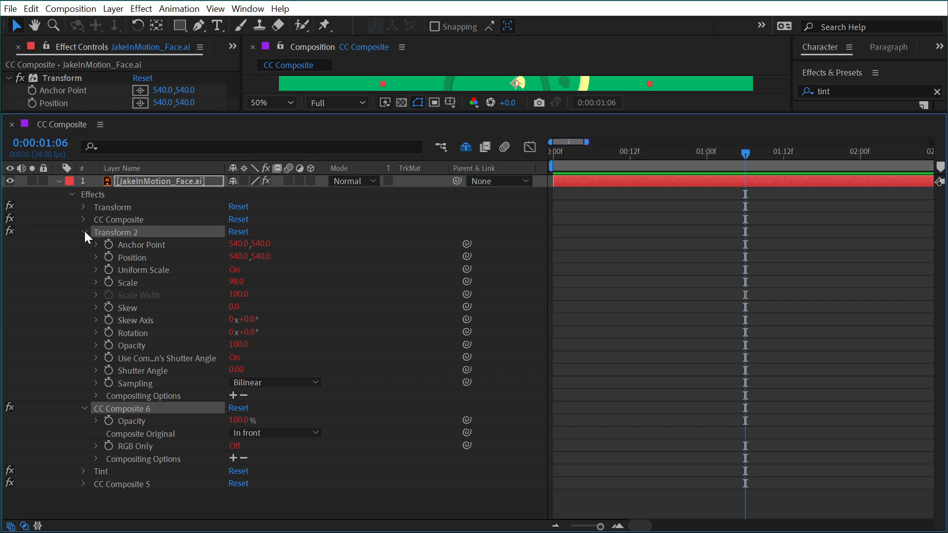
pyautogui.click(83, 232)
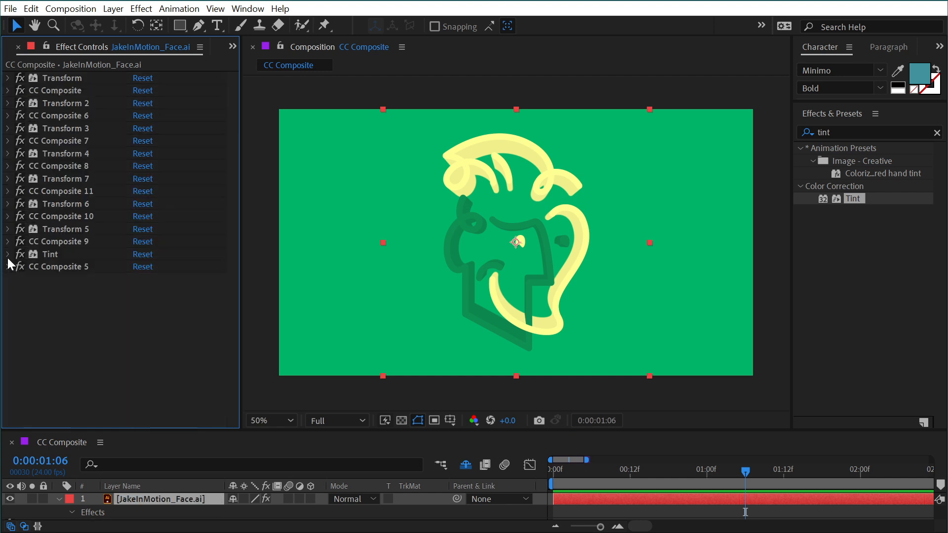
# Raise Tint's Amount to about 24% and expand the first Transform to adjust its position for an isometric extrusion
pyautogui.click(6, 254)
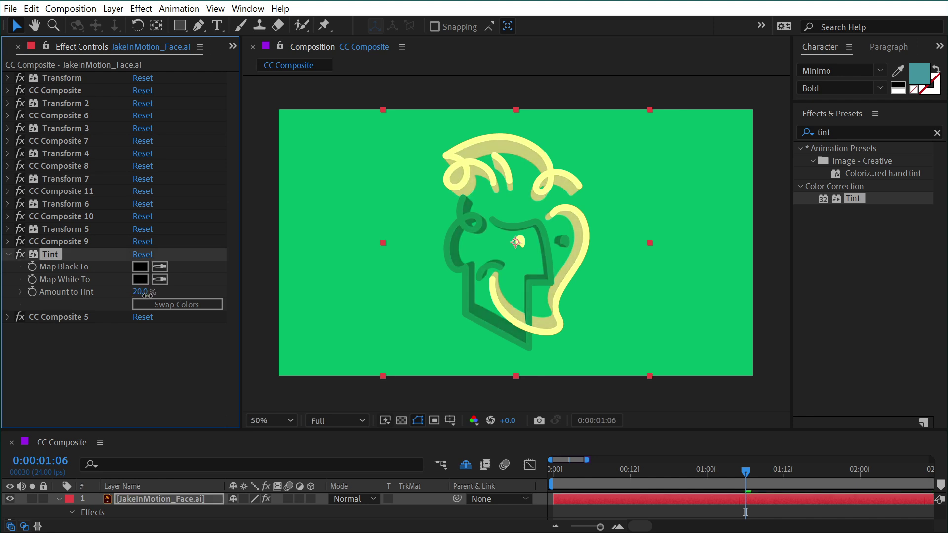
pyautogui.moveTo(145, 292); pyautogui.dragTo(152, 301)
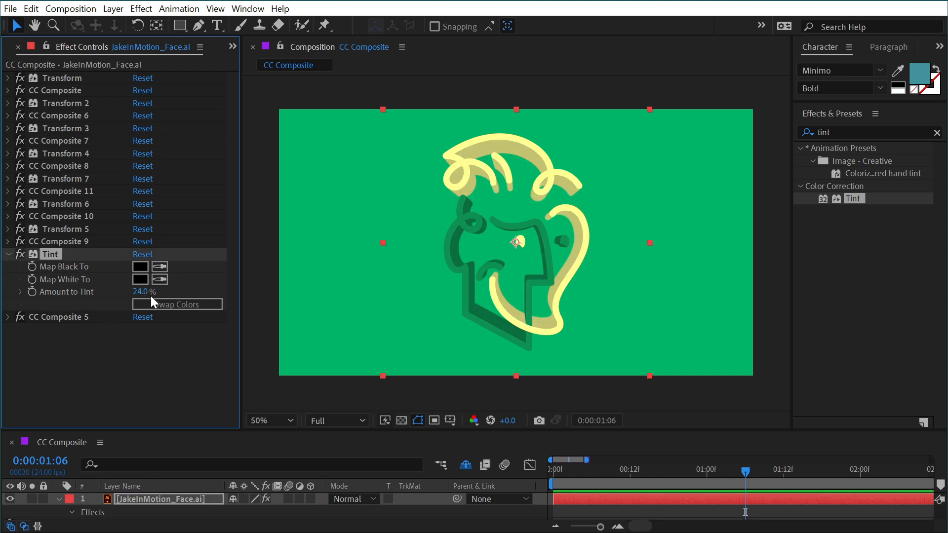
pyautogui.click(54, 90)
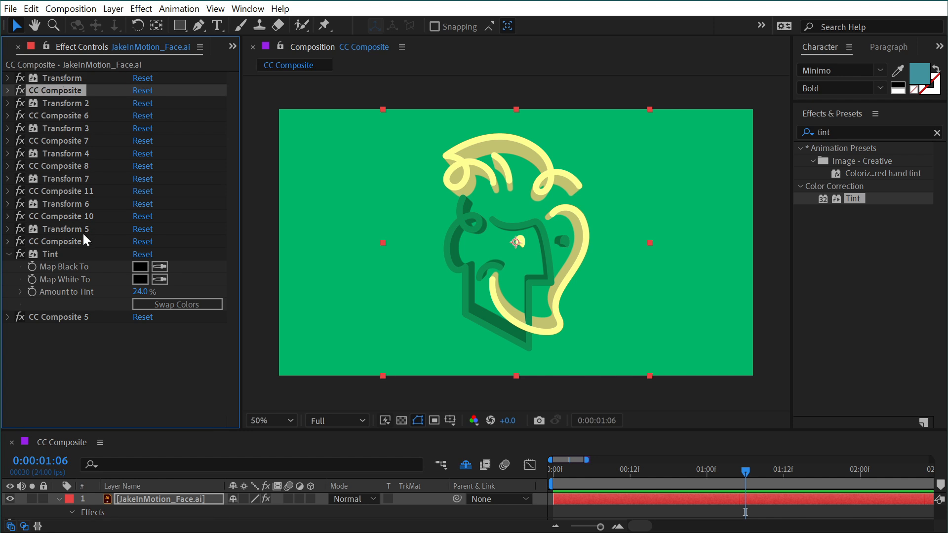
pyautogui.click(7, 77)
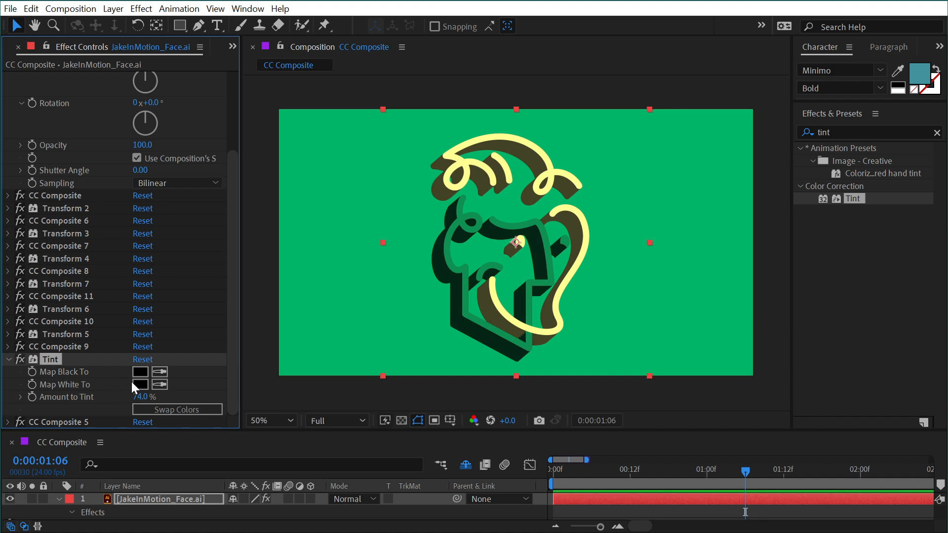
# Set Tint's Map Black To colour to dark olive green #2A4208
pyautogui.click(140, 371)
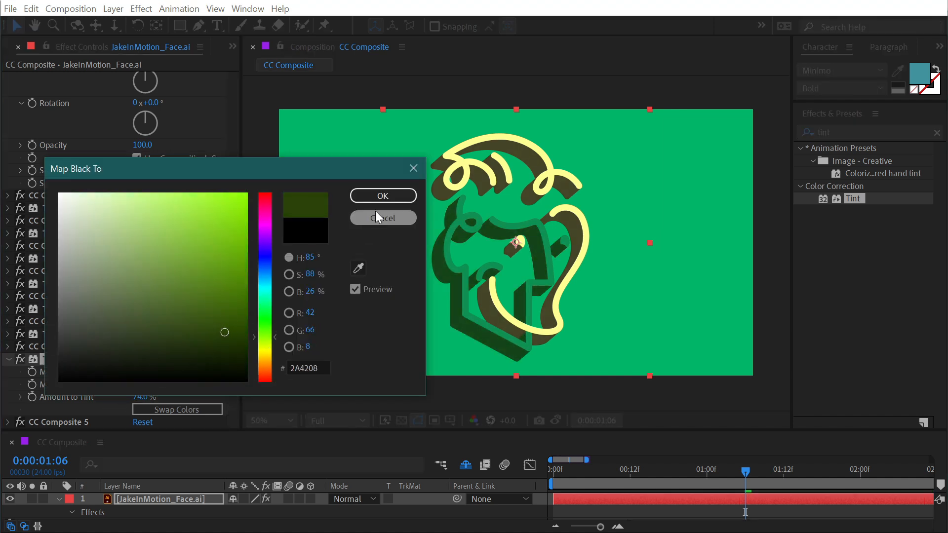
pyautogui.click(383, 195)
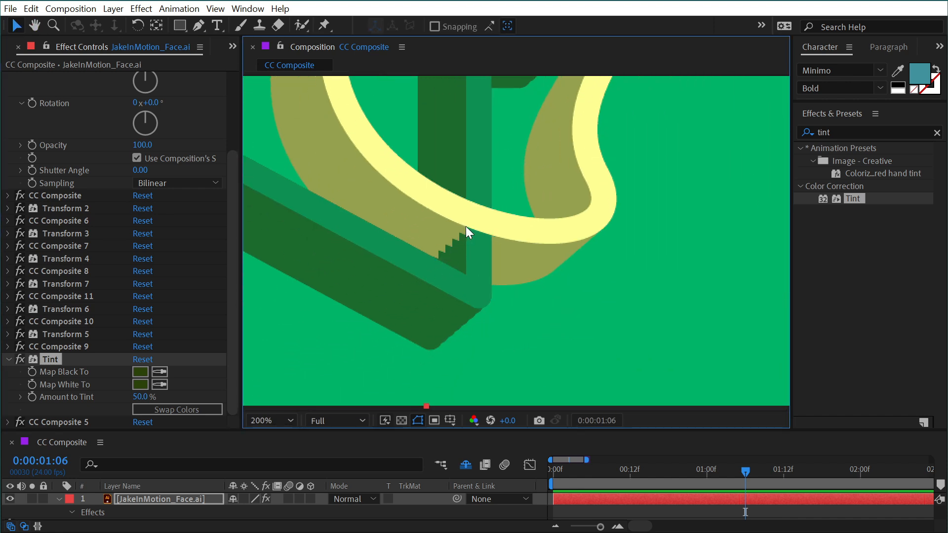
pyautogui.moveTo(193, 331)
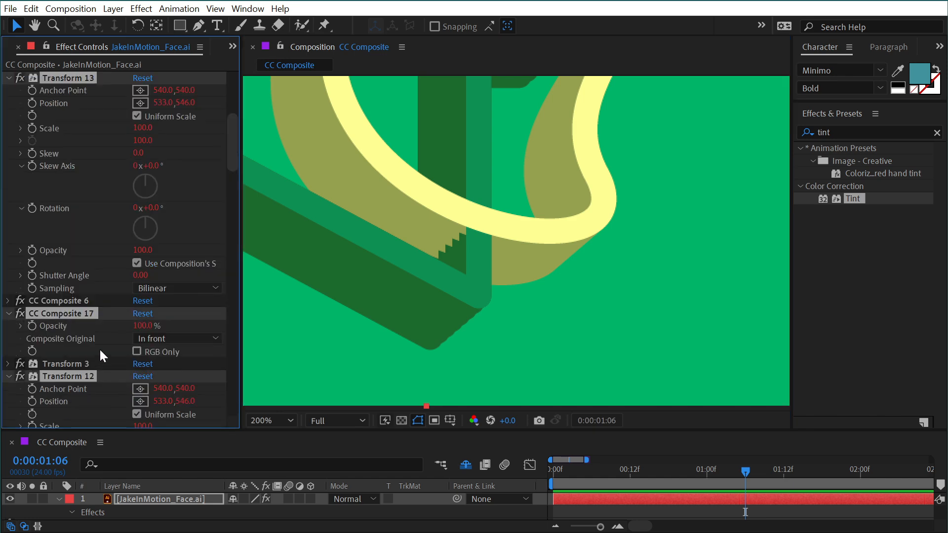
pyautogui.scroll(-3)
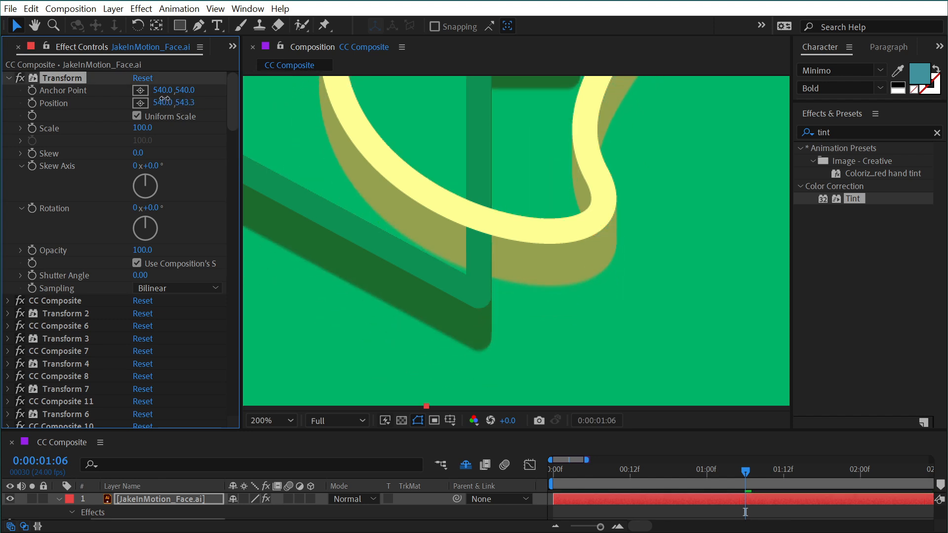
# Offset the first Transform's Position to 538.2, 543.3
pyautogui.click(271, 421)
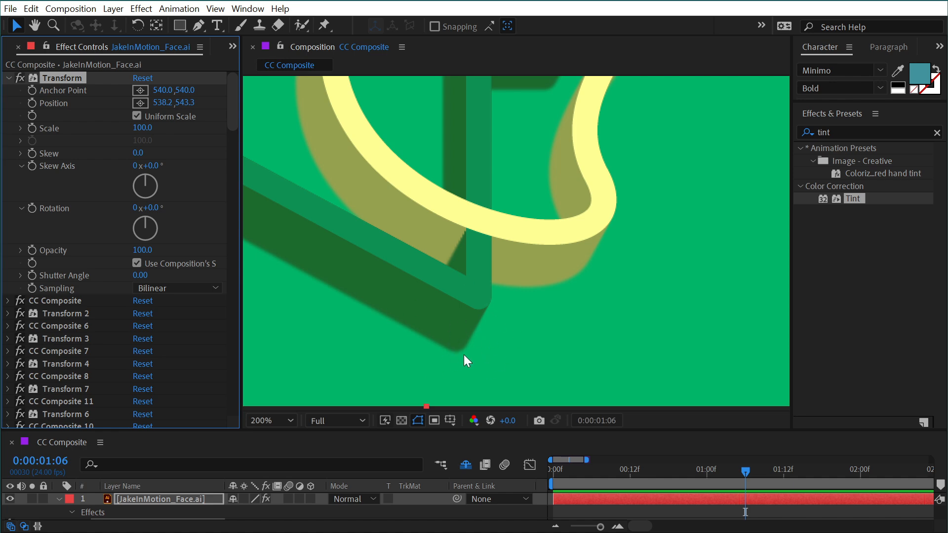
pyautogui.scroll(-3)
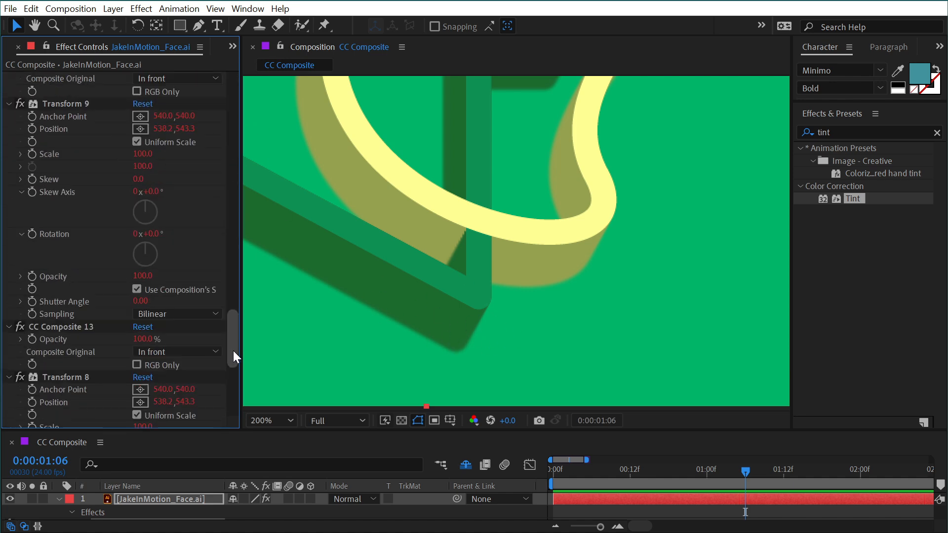
pyautogui.scroll(-3)
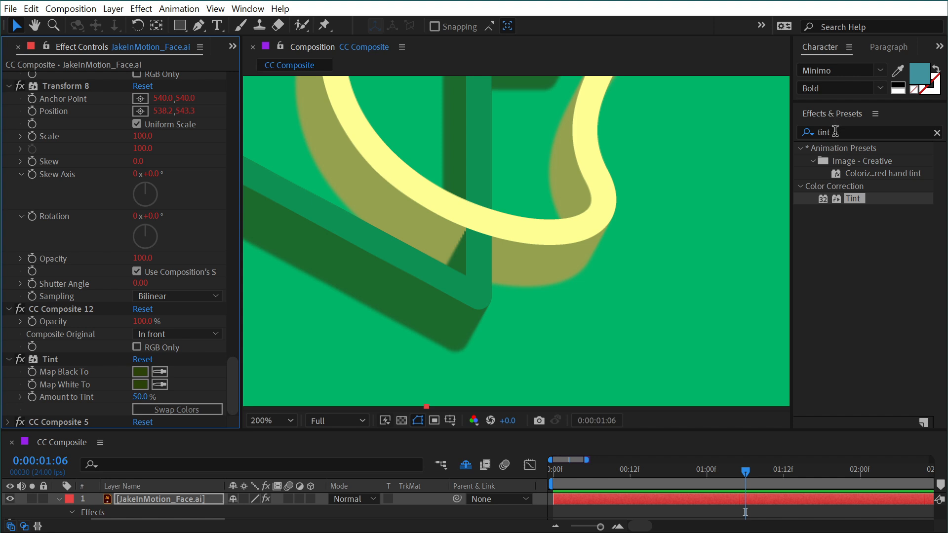
# Add a Levels effect to the face layer and set its Channel to Alpha
pyautogui.write('levels')
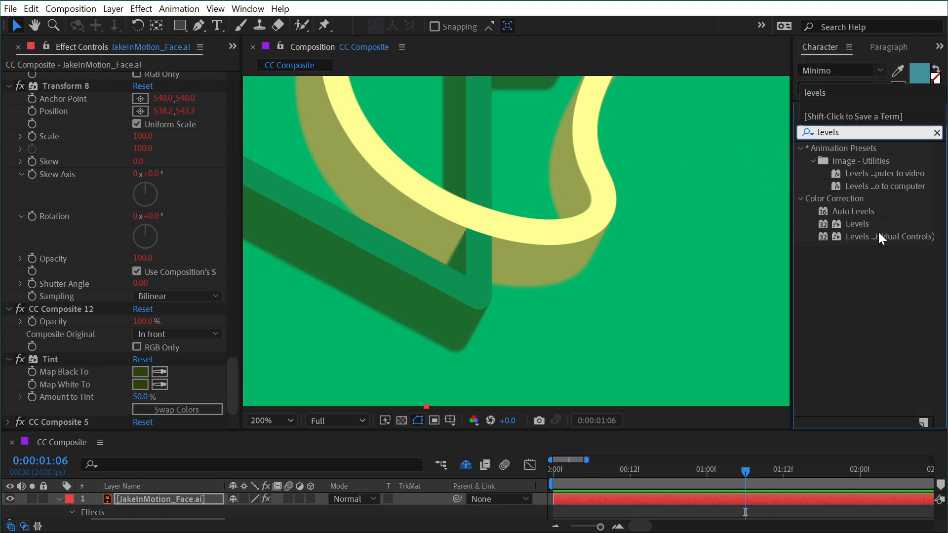
pyautogui.doubleClick(857, 224)
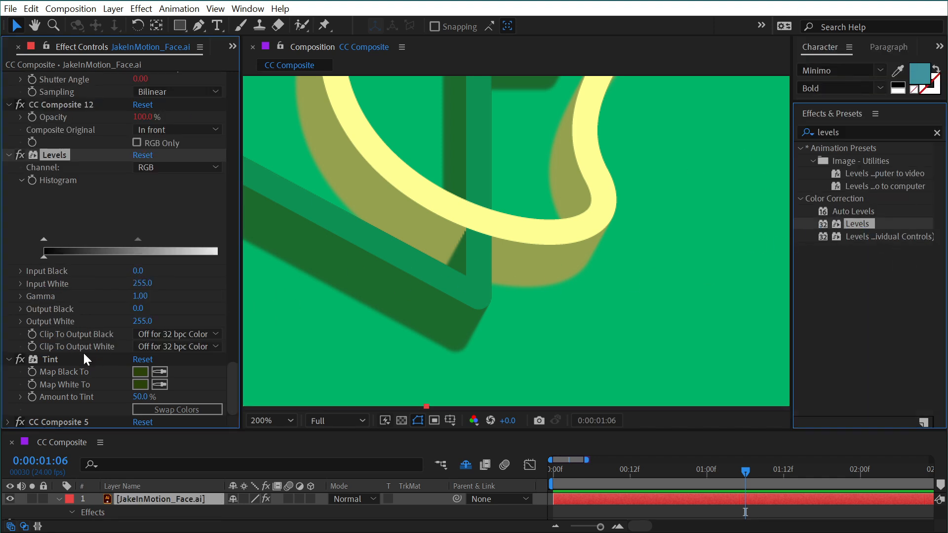
pyautogui.click(177, 167)
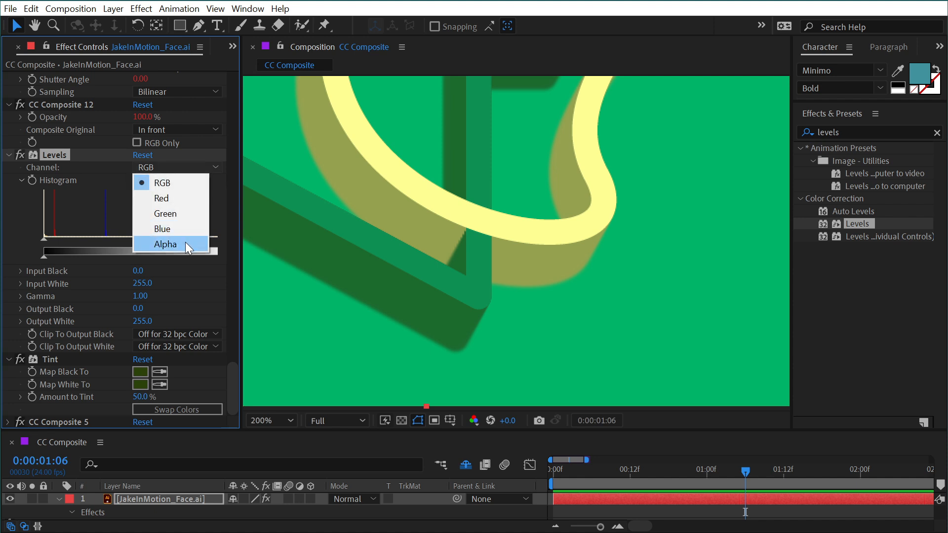
pyautogui.click(166, 245)
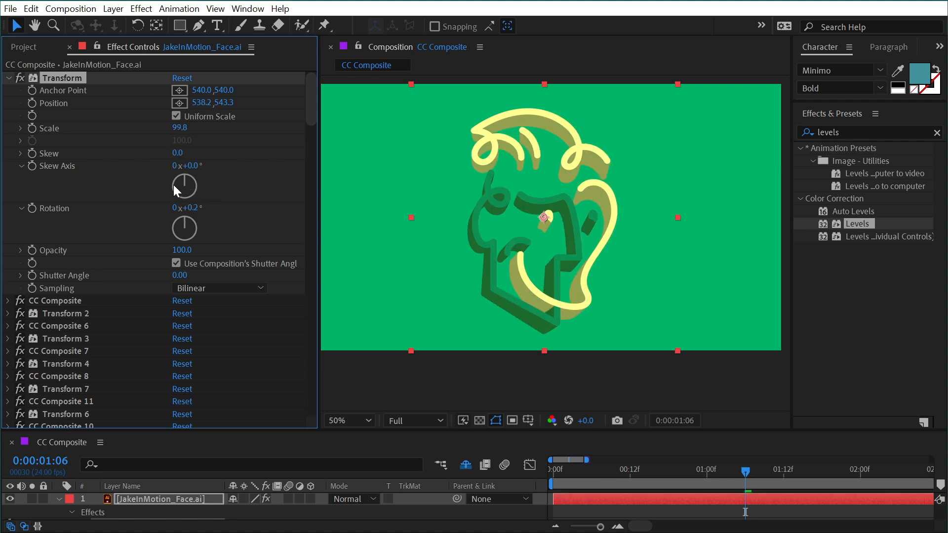
# Apply a Glow effect and lower its Glow Threshold to about 28%
pyautogui.write('glow')
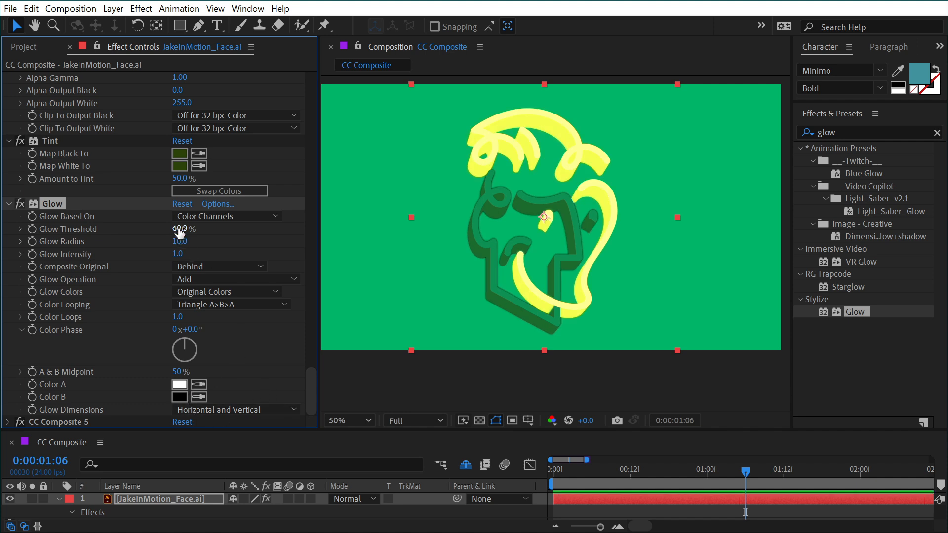
pyautogui.moveTo(179, 228); pyautogui.dragTo(179, 245)
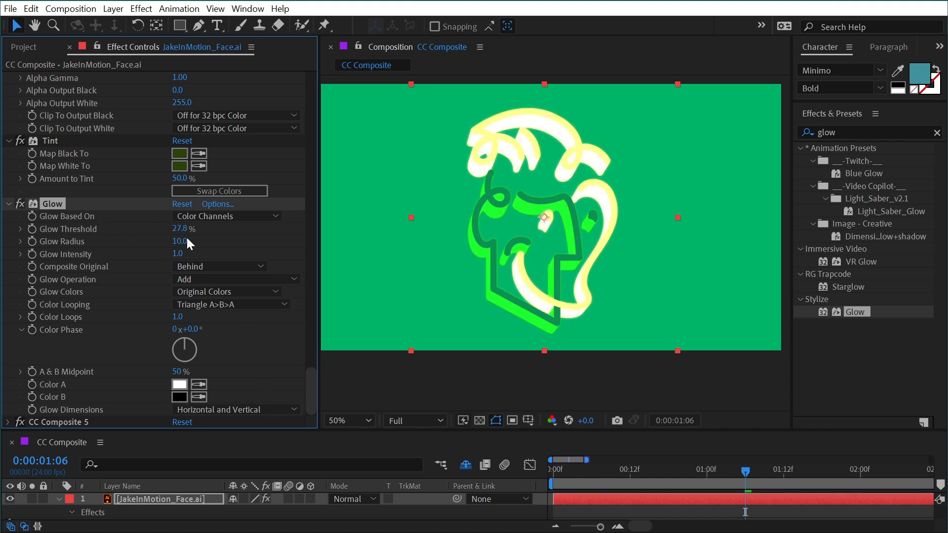